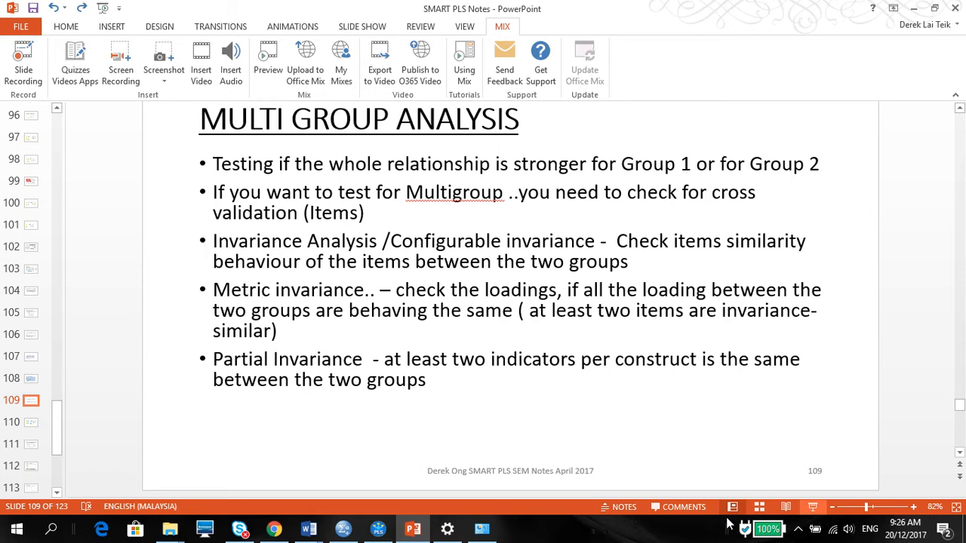
# Open Calculate > Importance-Performance Map Analysis for the Smartphone model.
pyautogui.click(377, 528)
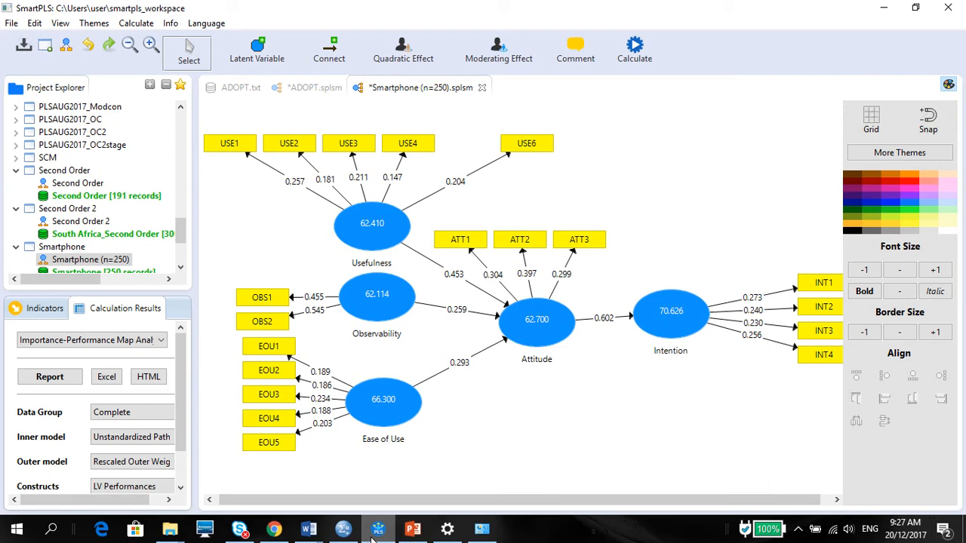
pyautogui.moveTo(530, 289)
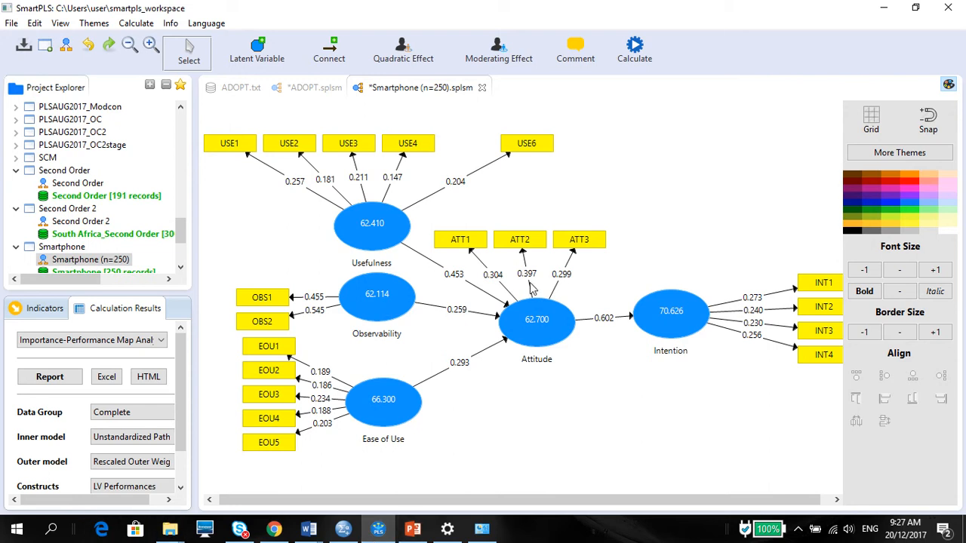
pyautogui.moveTo(664, 281)
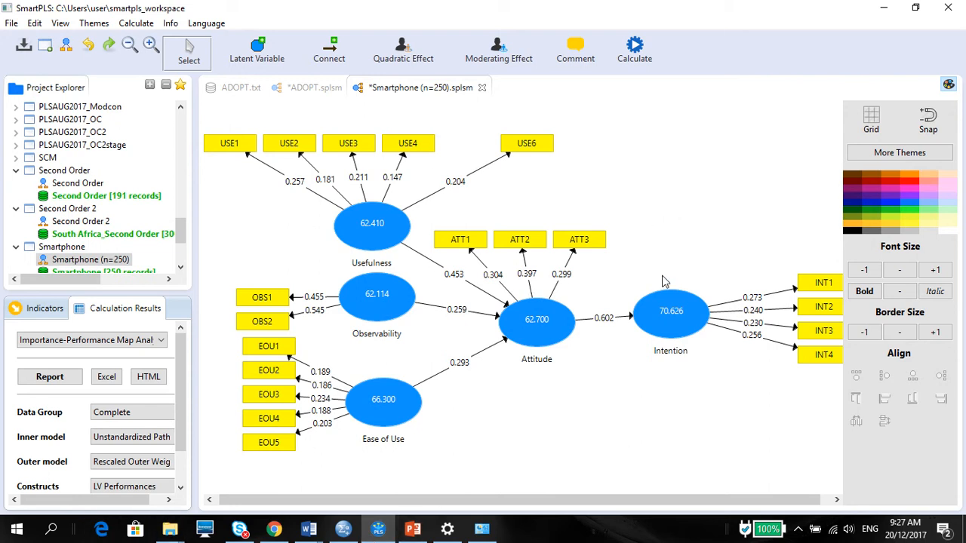
pyautogui.moveTo(506, 369)
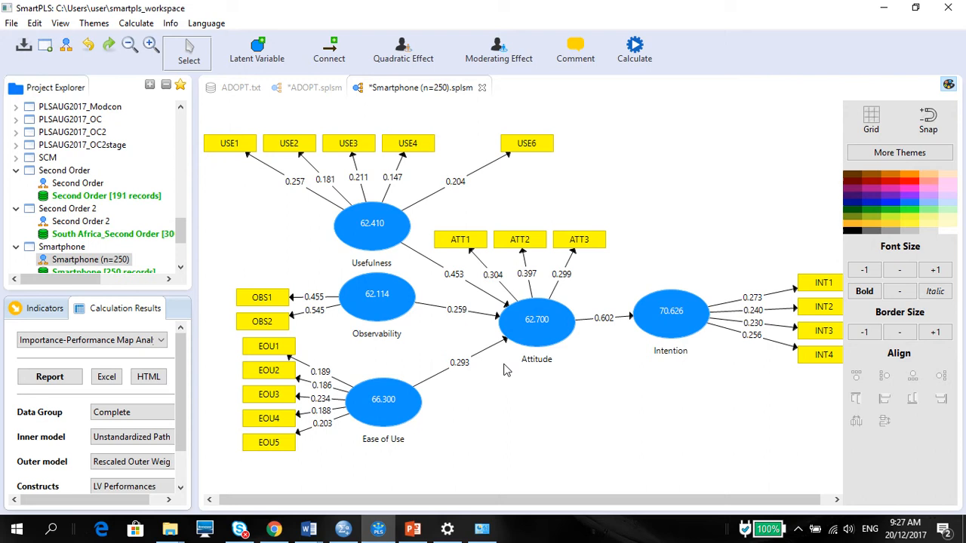
pyautogui.moveTo(709, 213)
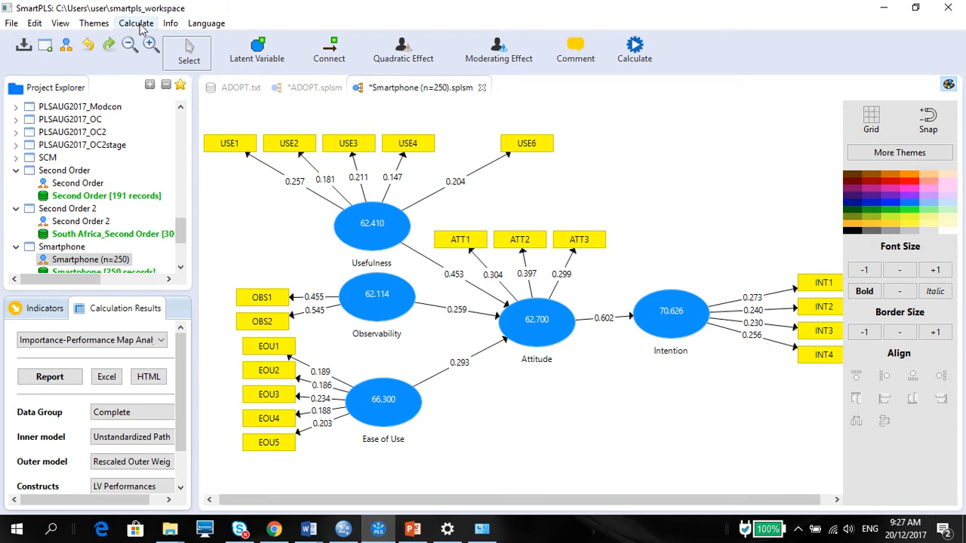
pyautogui.click(136, 23)
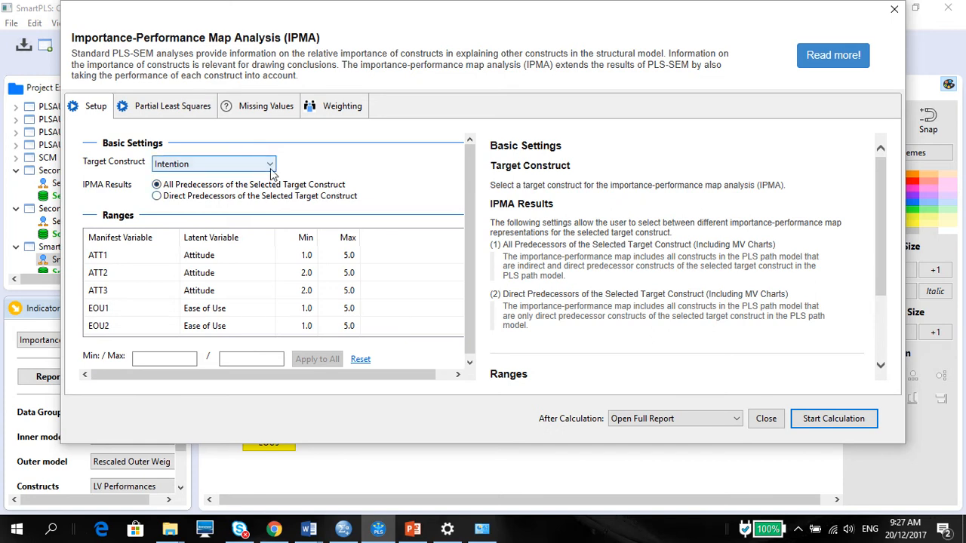
# Run the IPMA targeting Intention with every indicator minimum set to 1.
pyautogui.click(214, 163)
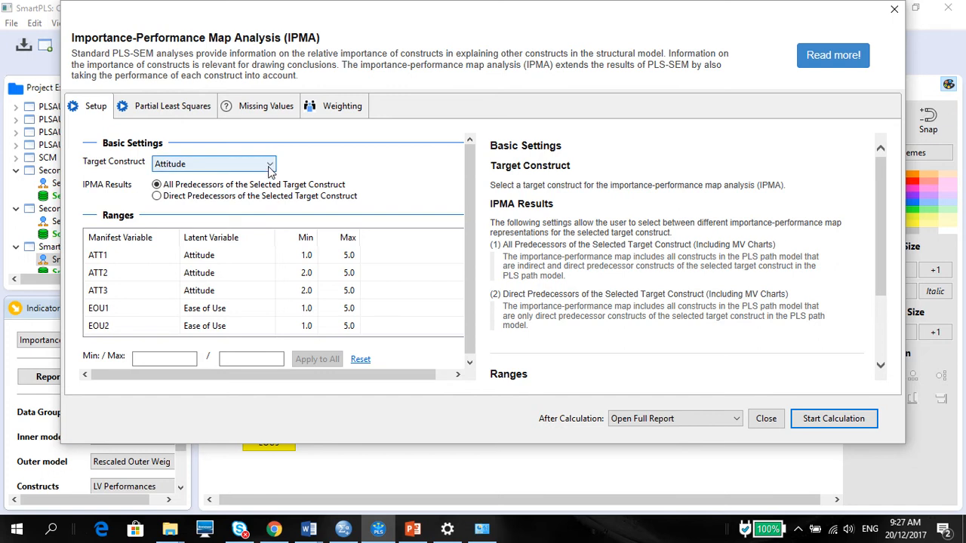
pyautogui.click(269, 164)
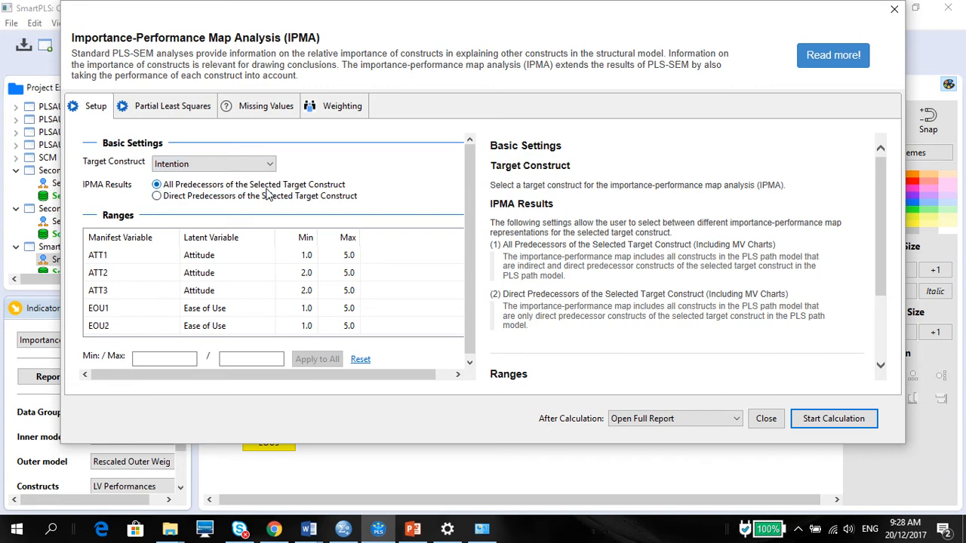
pyautogui.moveTo(293, 169)
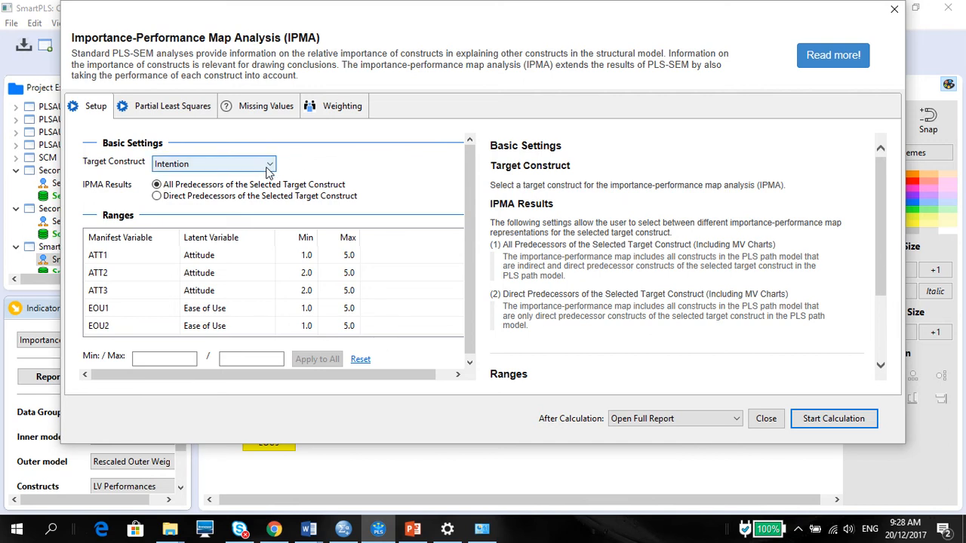
pyautogui.click(270, 164)
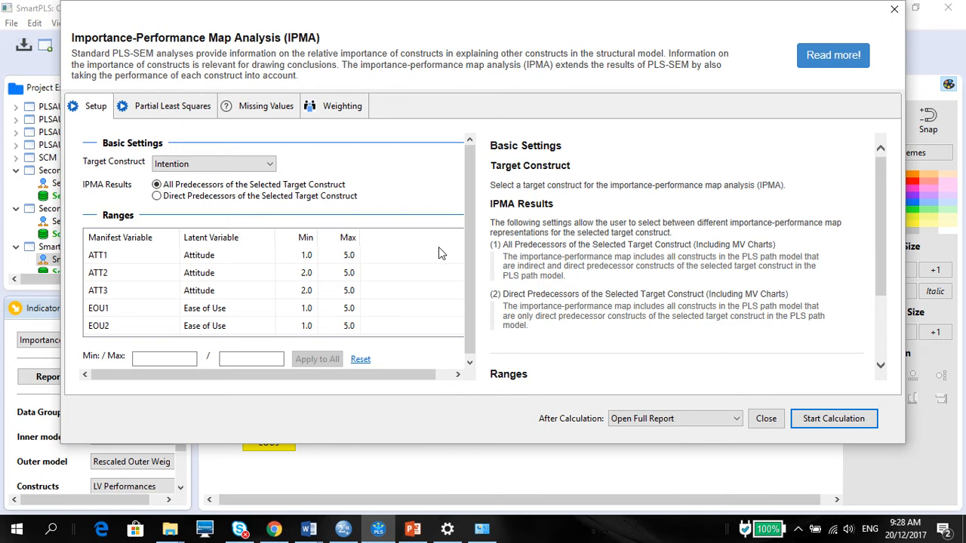
pyautogui.moveTo(370, 257)
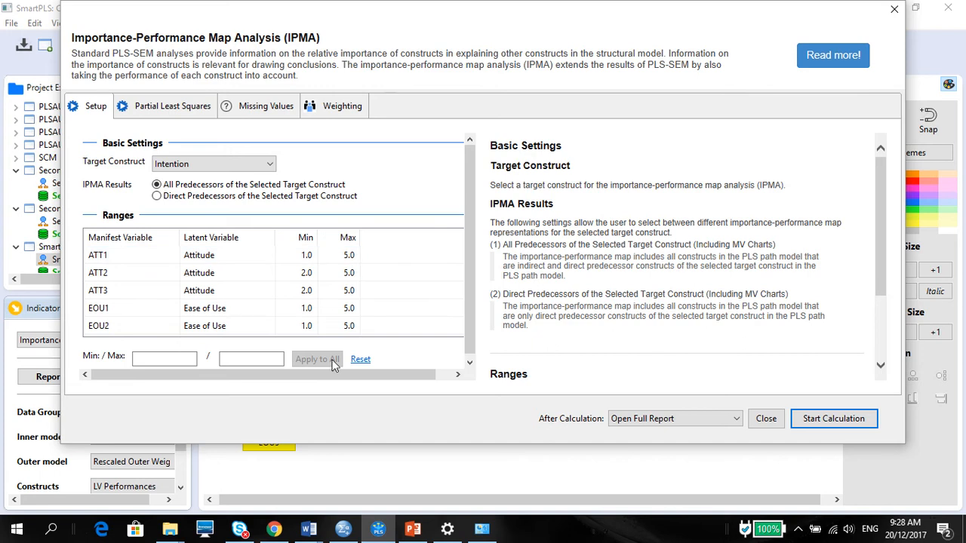
pyautogui.moveTo(785, 409)
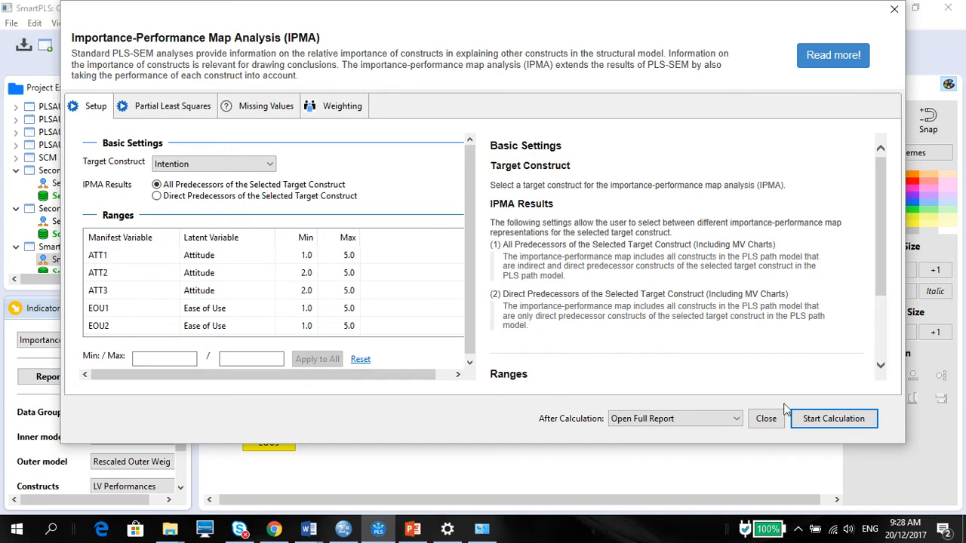
pyautogui.moveTo(928, 393)
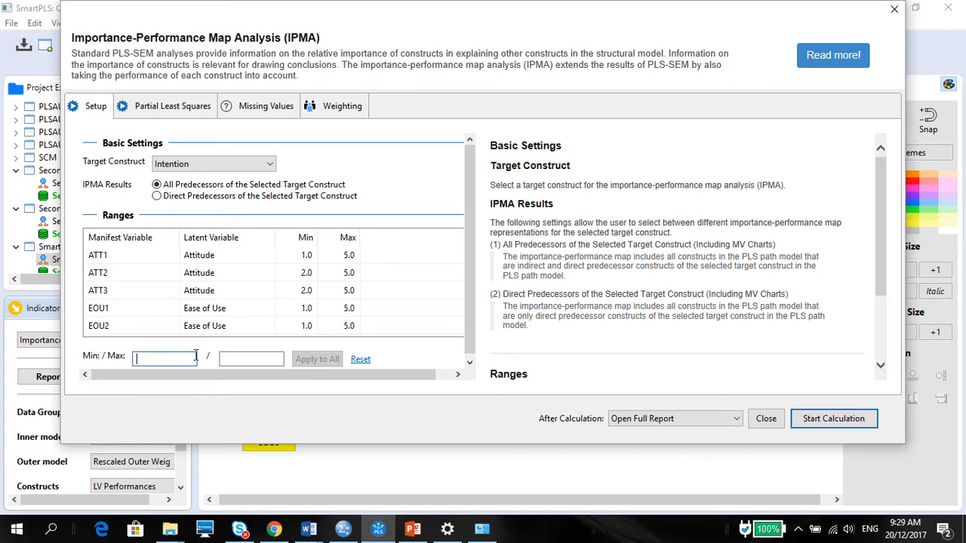
pyautogui.write('1')
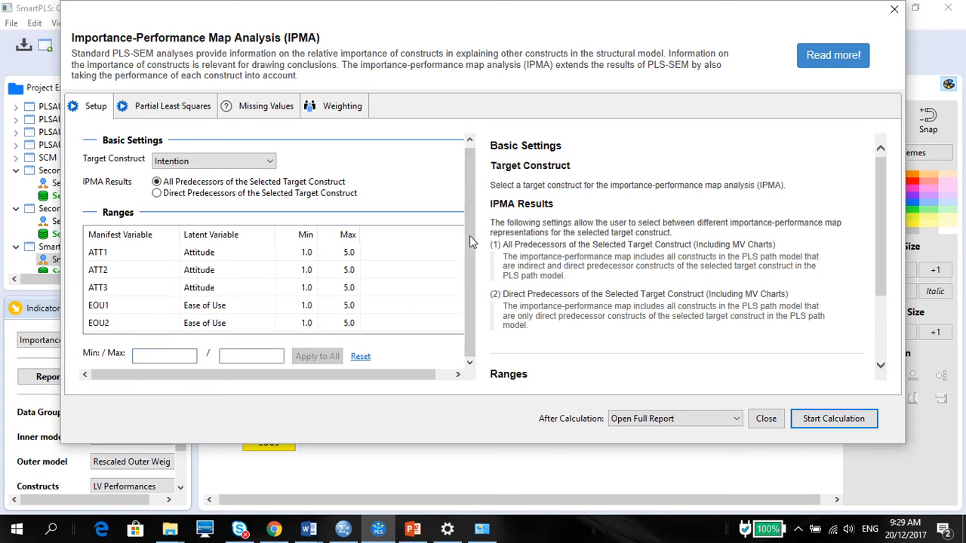
pyautogui.moveTo(546, 352)
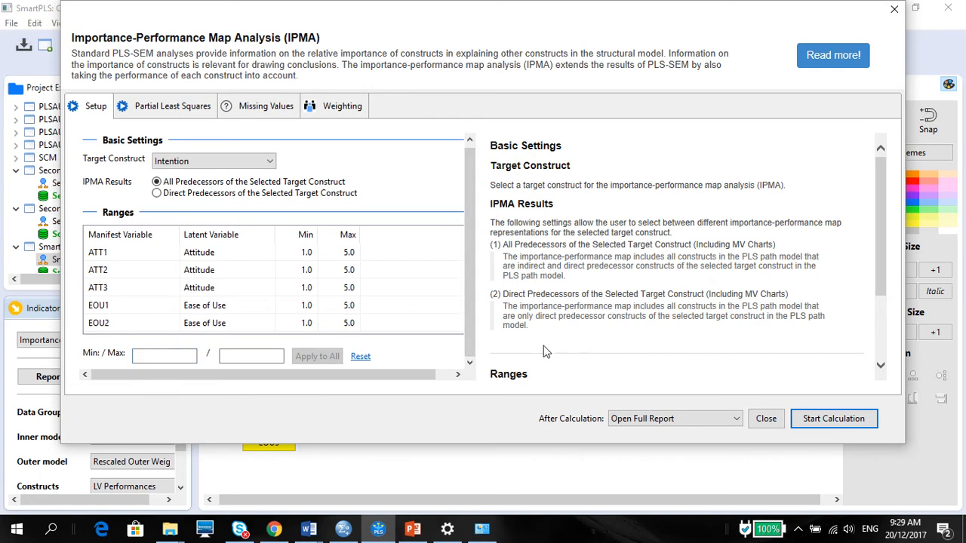
pyautogui.moveTo(849, 409)
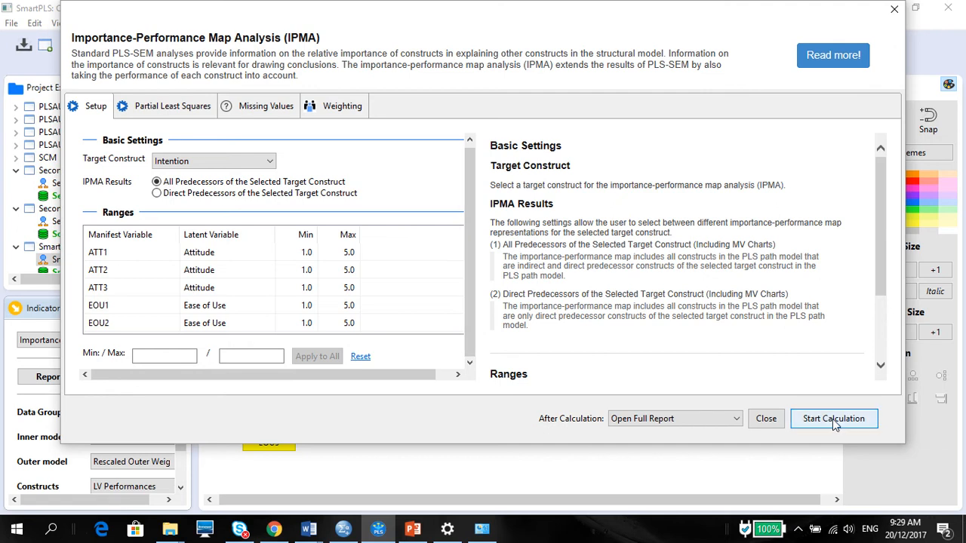
pyautogui.click(833, 419)
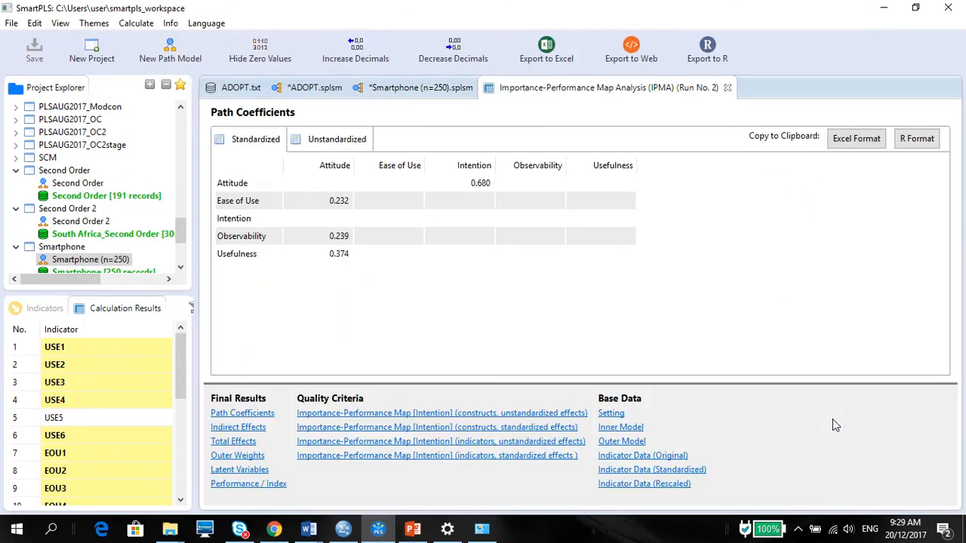
# Open the Intention construct importance-performance map and copy it as a chart image.
pyautogui.click(126, 308)
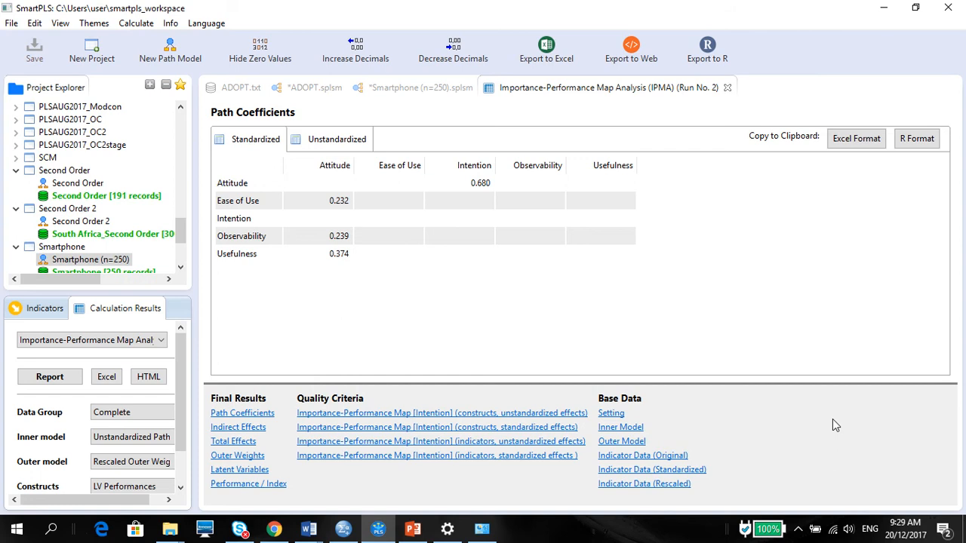
pyautogui.moveTo(341, 155)
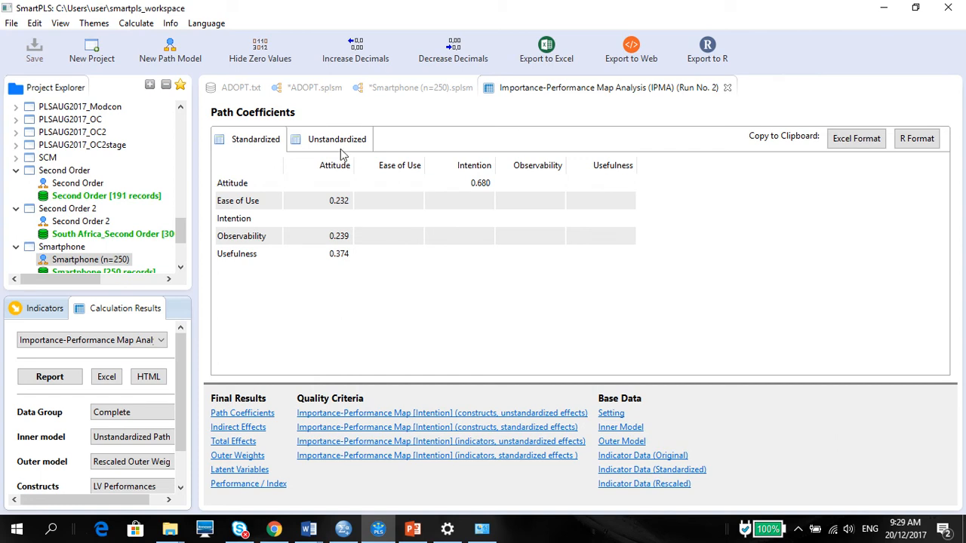
pyautogui.moveTo(356, 376)
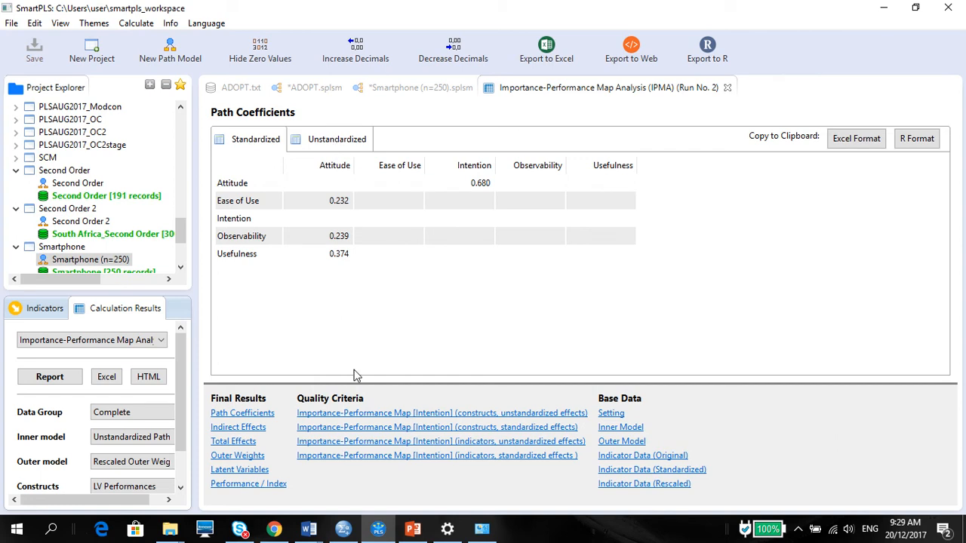
pyautogui.moveTo(362, 415)
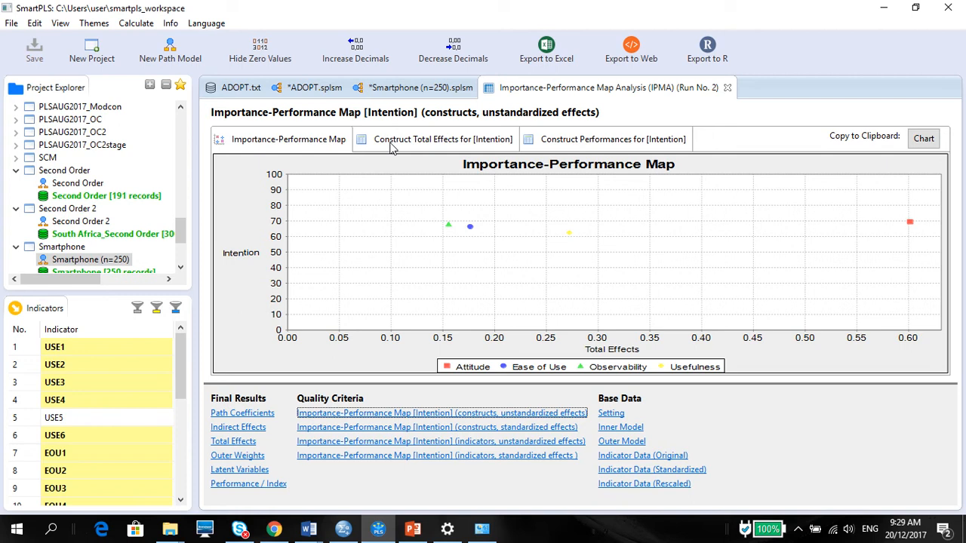
pyautogui.moveTo(284, 344)
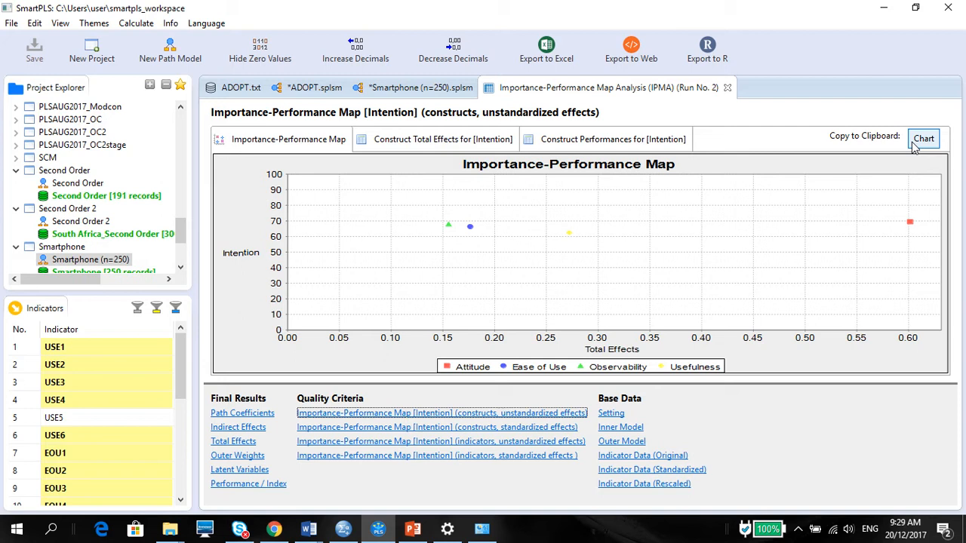
pyautogui.click(923, 138)
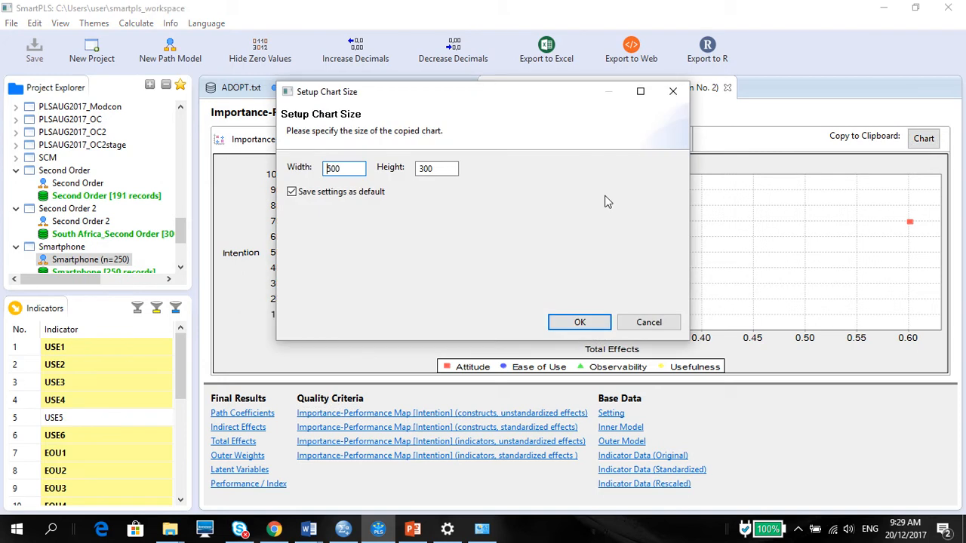
pyautogui.moveTo(583, 308)
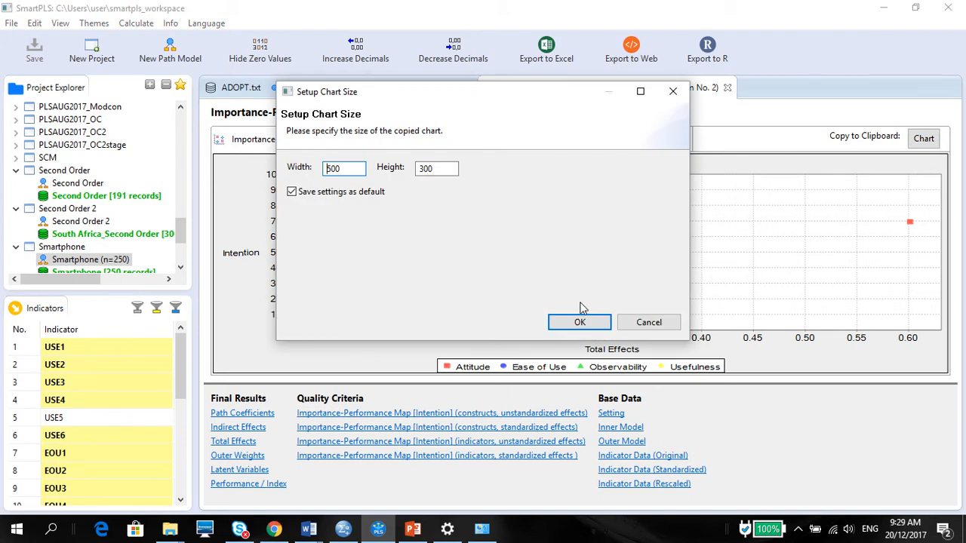
pyautogui.click(580, 322)
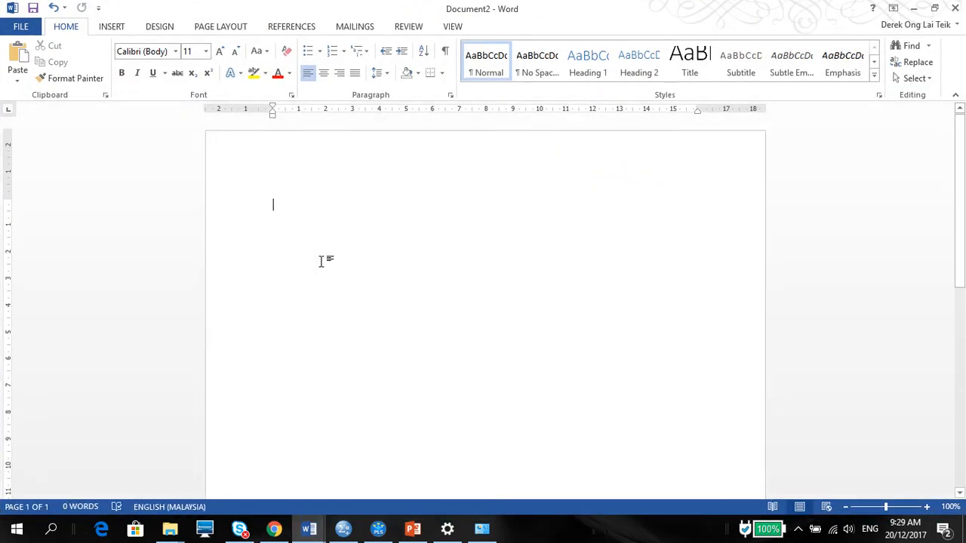
# Caption the pasted chart 'IPMA Chart', put the cursor below it, and return to SmartPLS.
pyautogui.write('IPMA Cha')
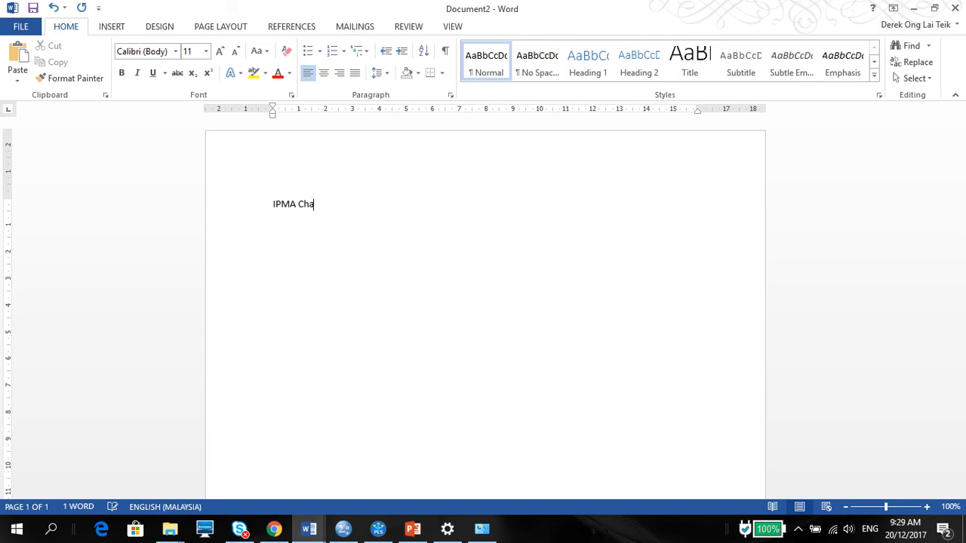
pyautogui.write('rt')
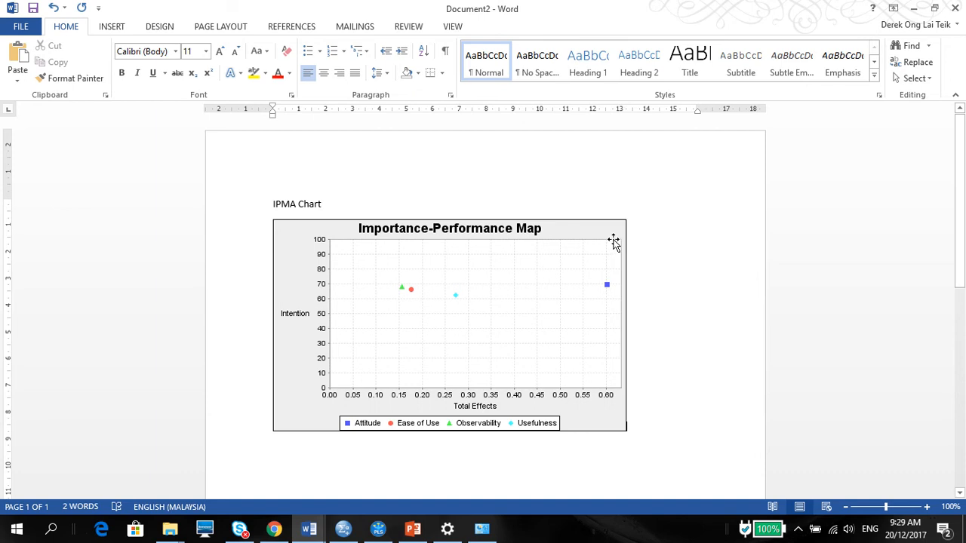
pyautogui.moveTo(604, 266)
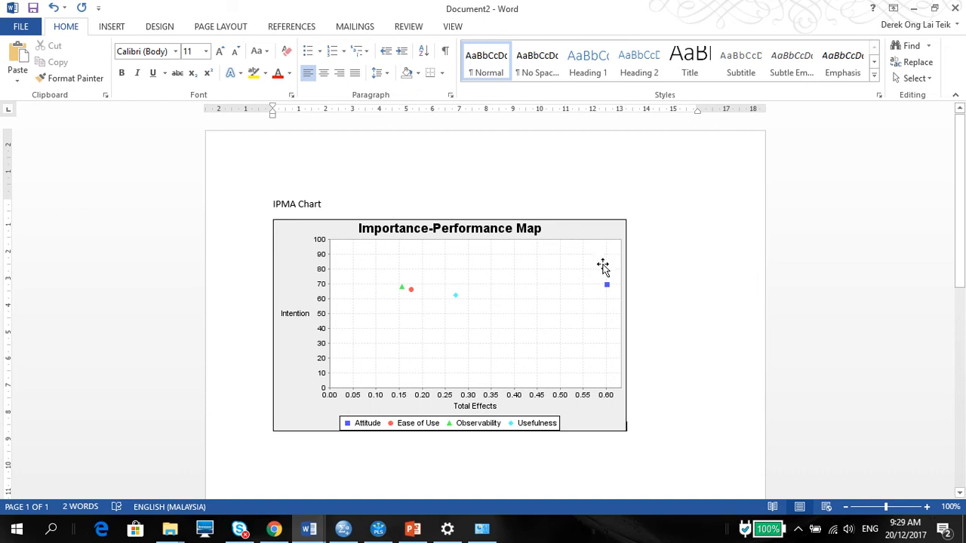
pyautogui.moveTo(486, 309)
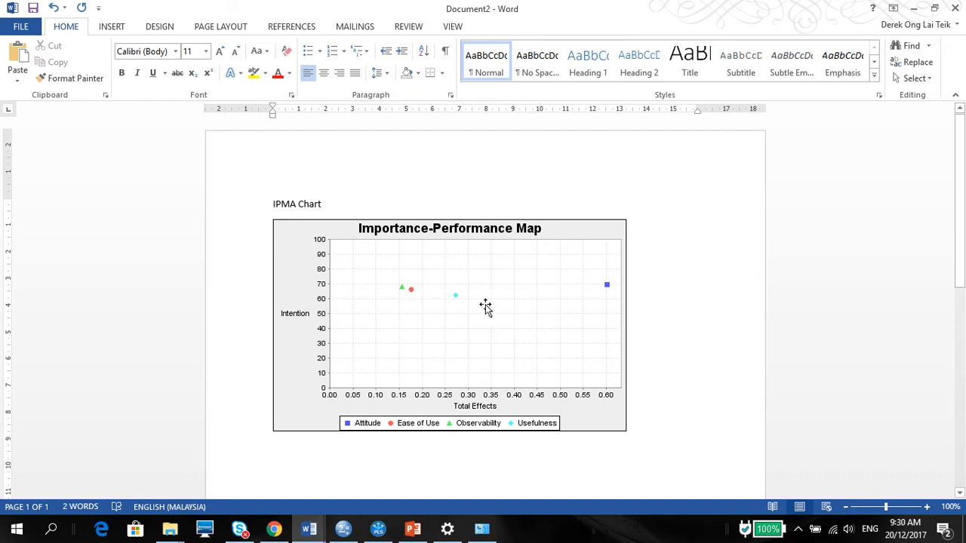
pyautogui.moveTo(475, 363)
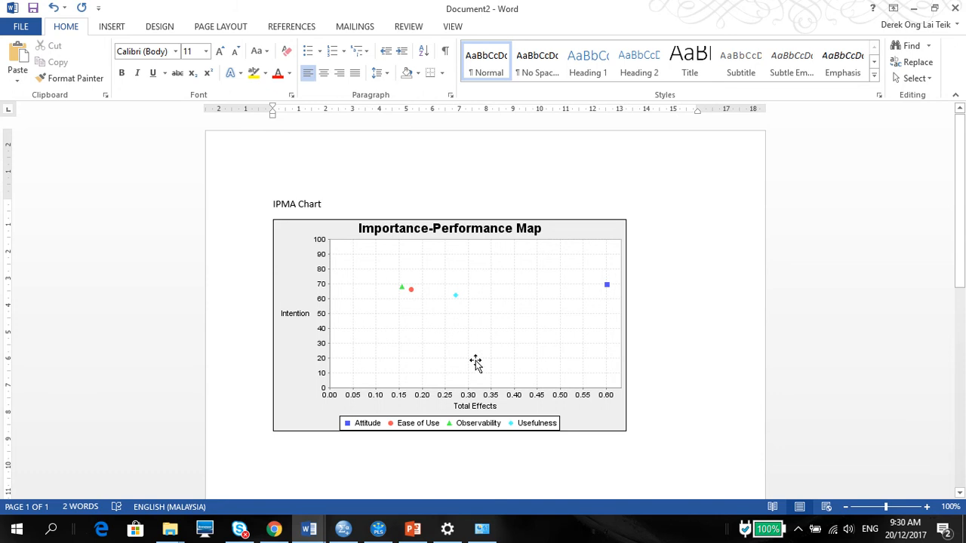
pyautogui.moveTo(414, 283)
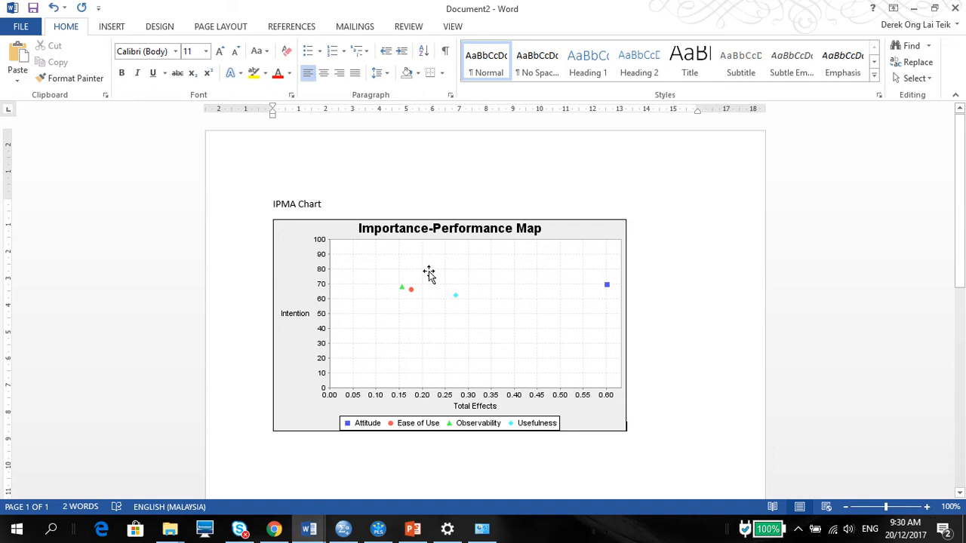
pyautogui.moveTo(407, 308)
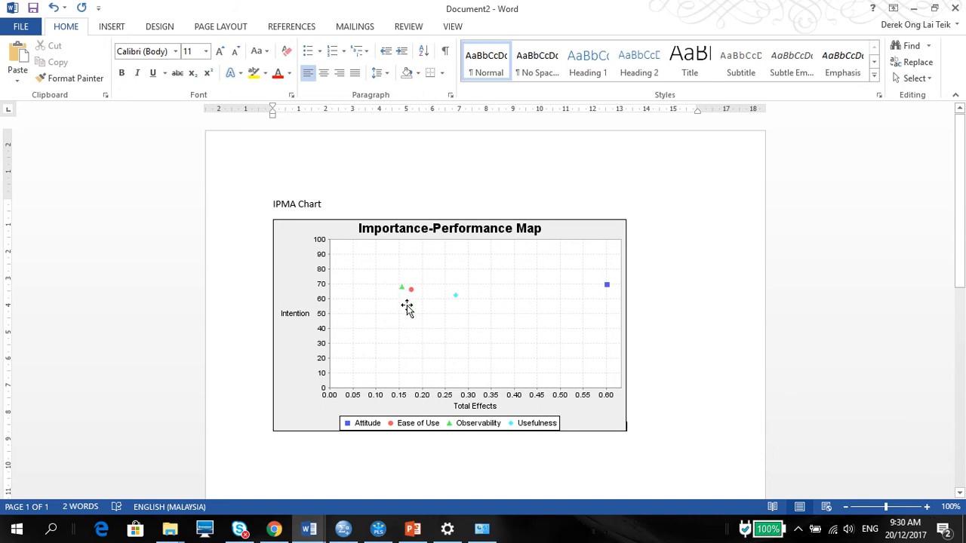
pyautogui.moveTo(481, 349)
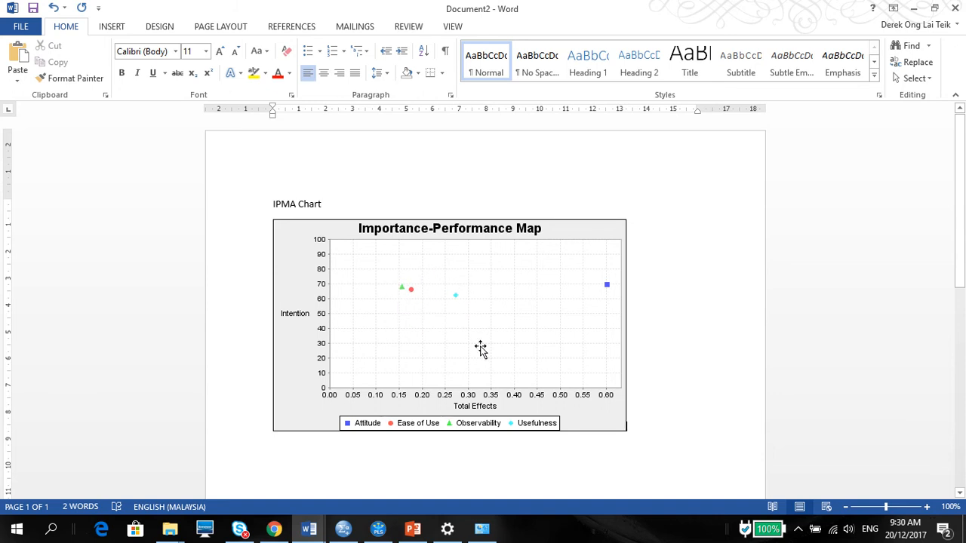
pyautogui.moveTo(412, 528)
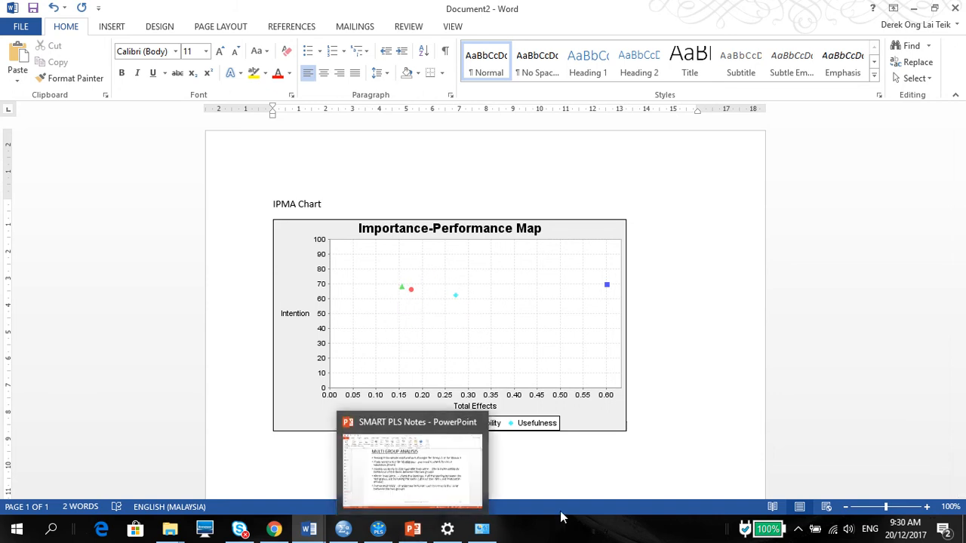
pyautogui.moveTo(550, 483)
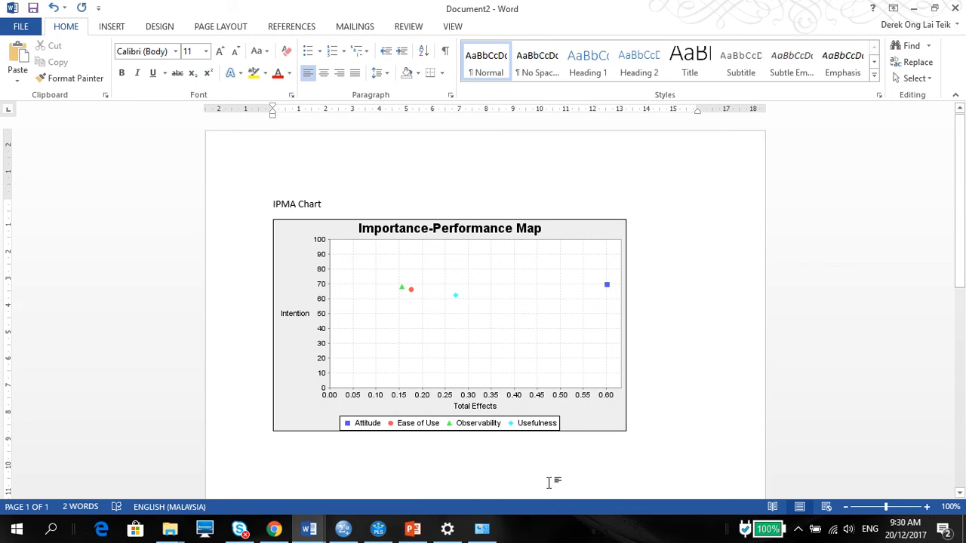
pyautogui.click(449, 324)
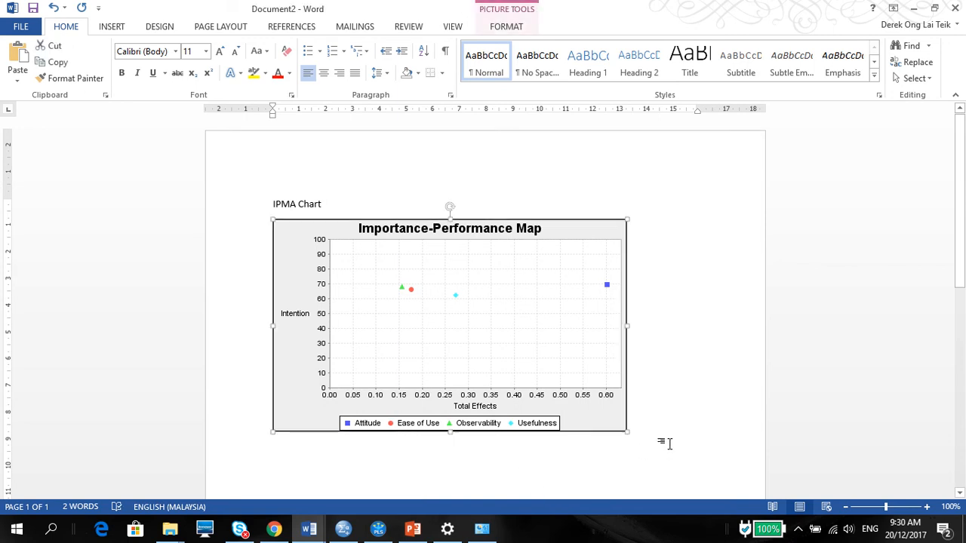
pyautogui.click(273, 467)
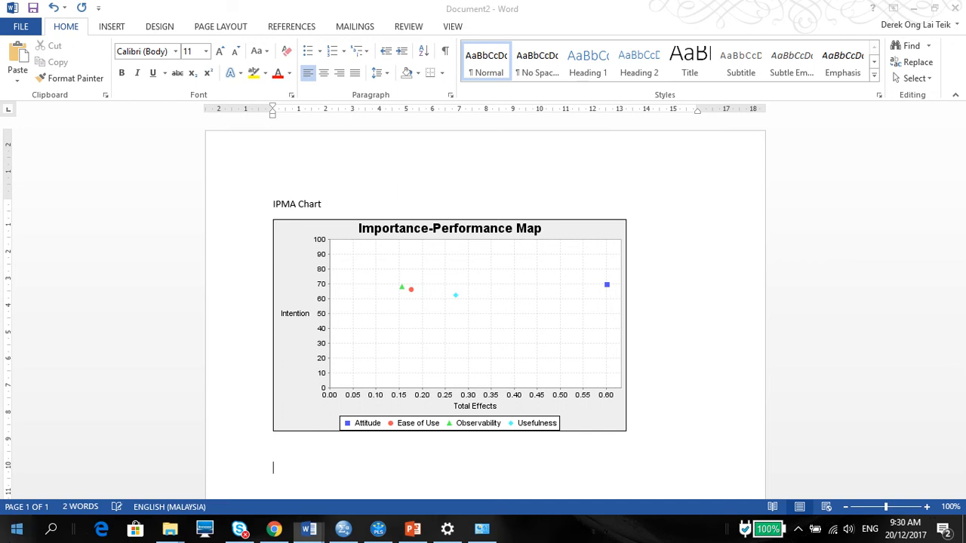
pyautogui.click(17, 528)
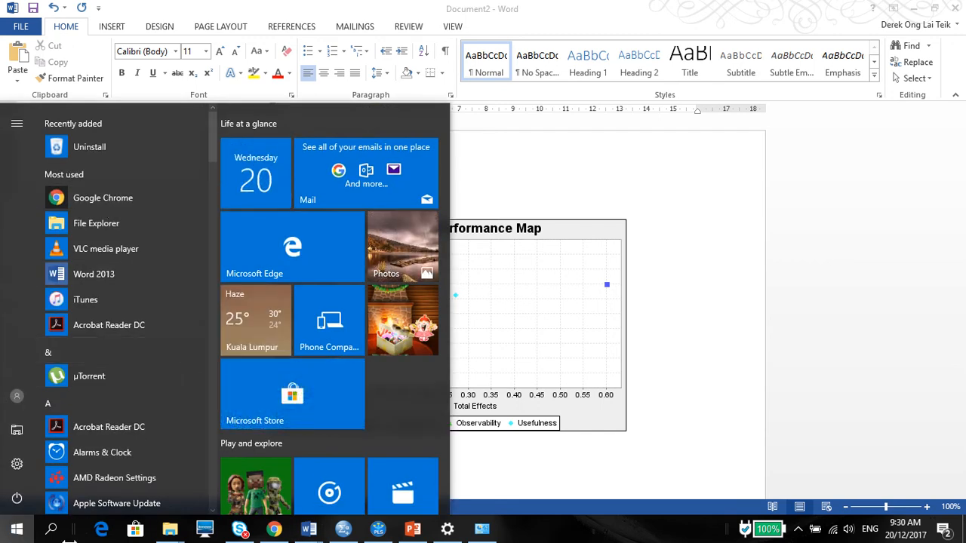
pyautogui.moveTo(169, 528)
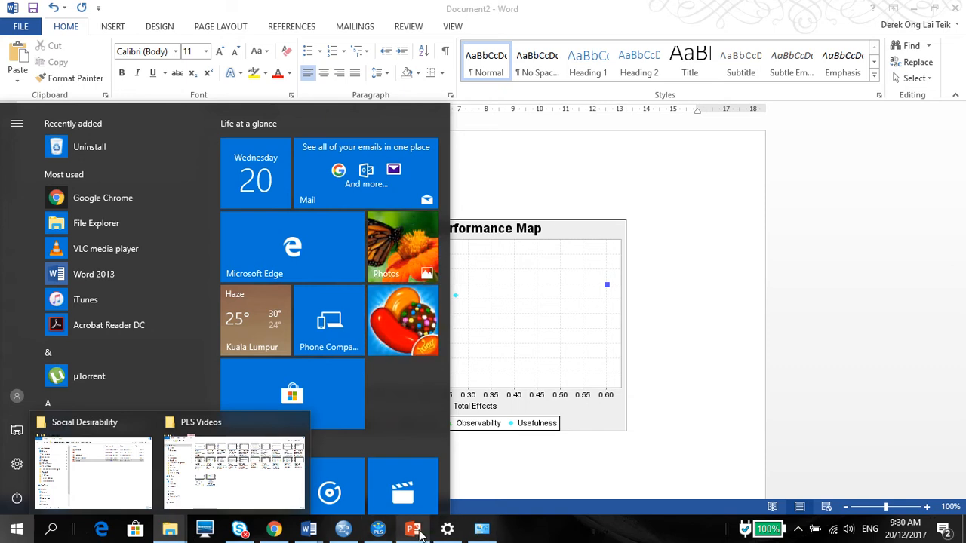
pyautogui.moveTo(412, 528)
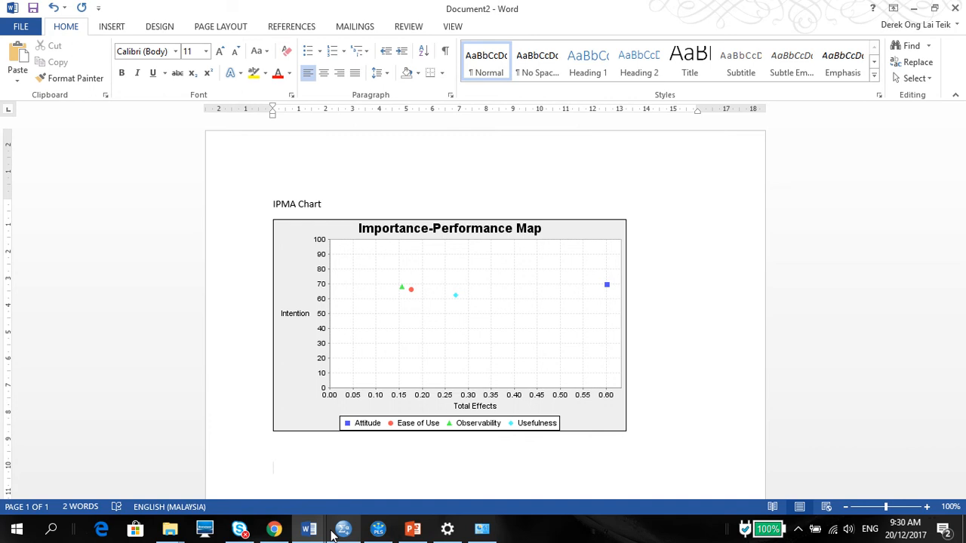
pyautogui.click(343, 528)
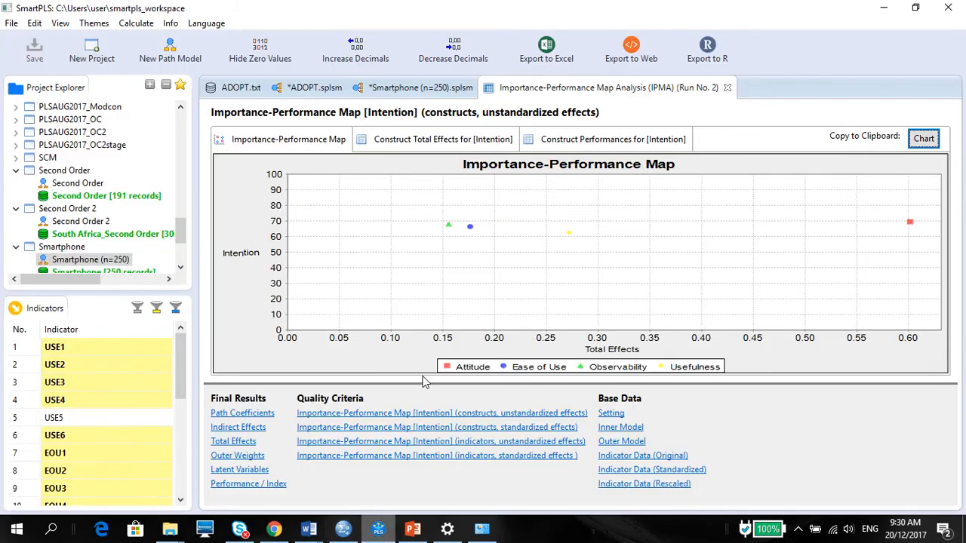
# Show the Construct Total Effects for Intention, then launch Excel from the Start menu.
pyautogui.click(442, 138)
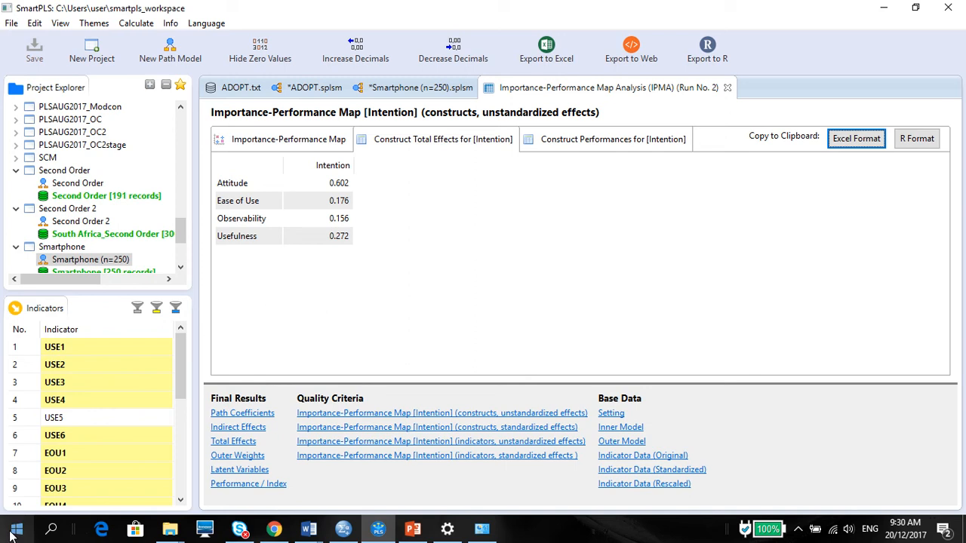
pyautogui.click(51, 529)
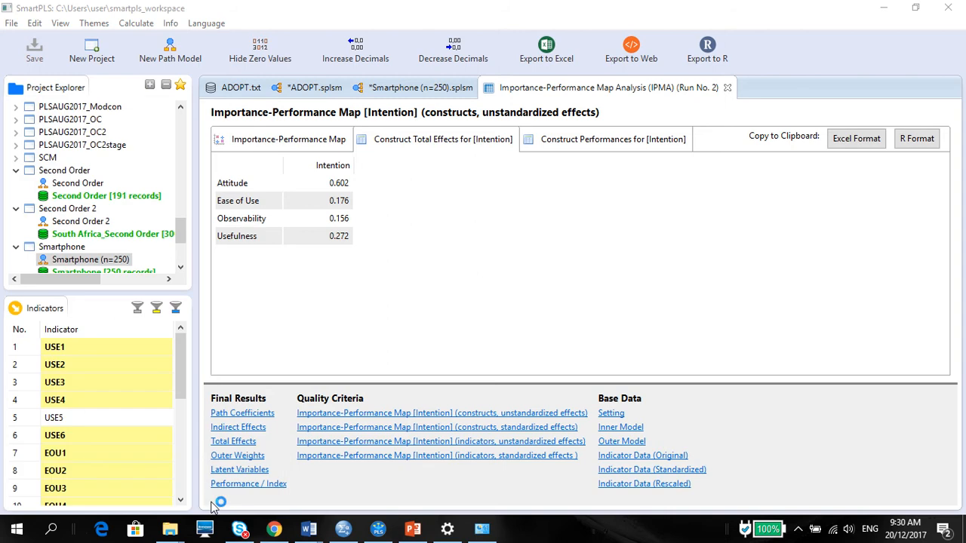
pyautogui.click(546, 50)
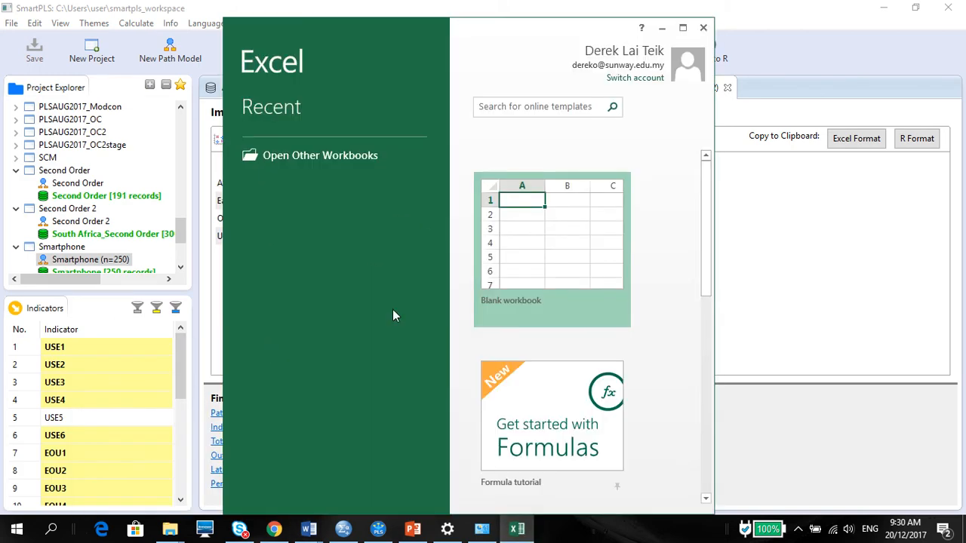
# Paste the copied total effects into cell B3 of a new blank workbook.
pyautogui.click(551, 249)
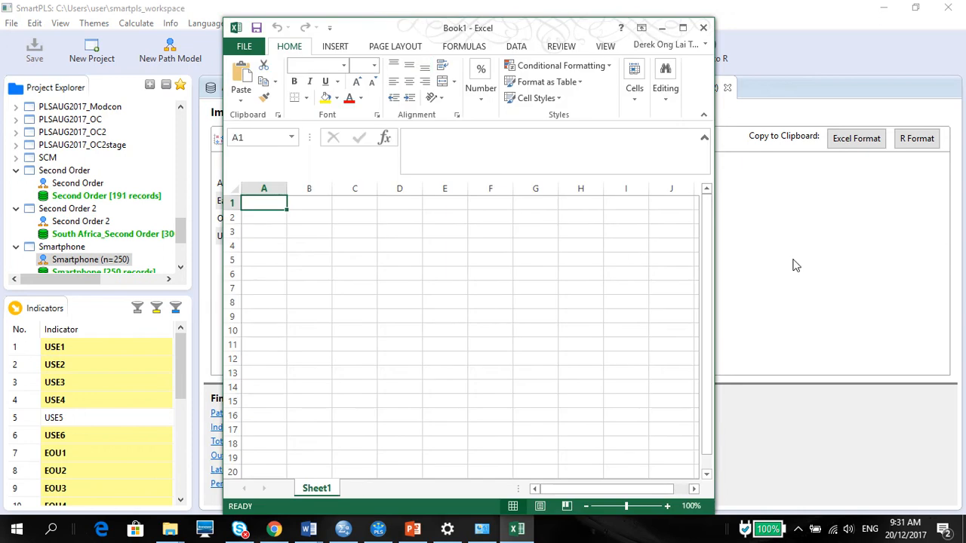
pyautogui.click(308, 231)
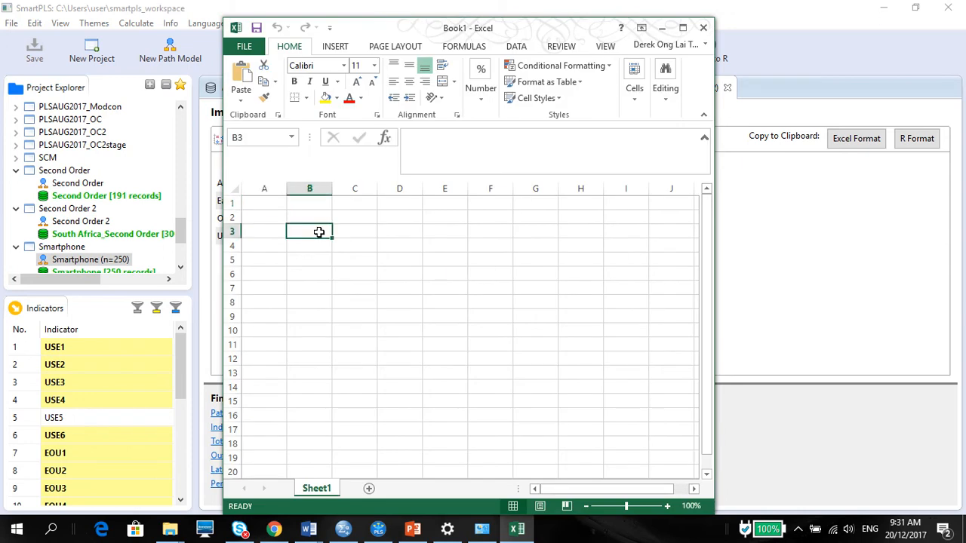
pyautogui.press('ctrl+v')
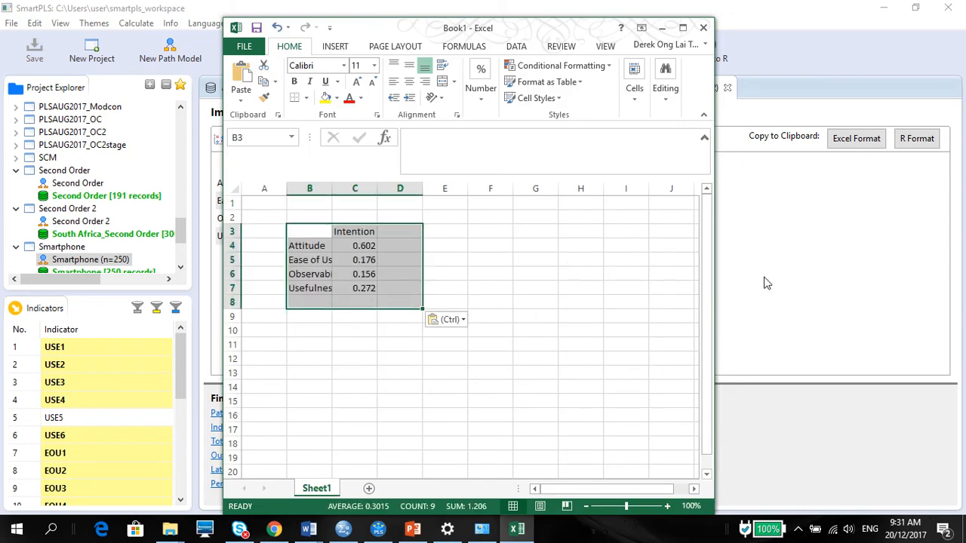
pyautogui.moveTo(320, 227)
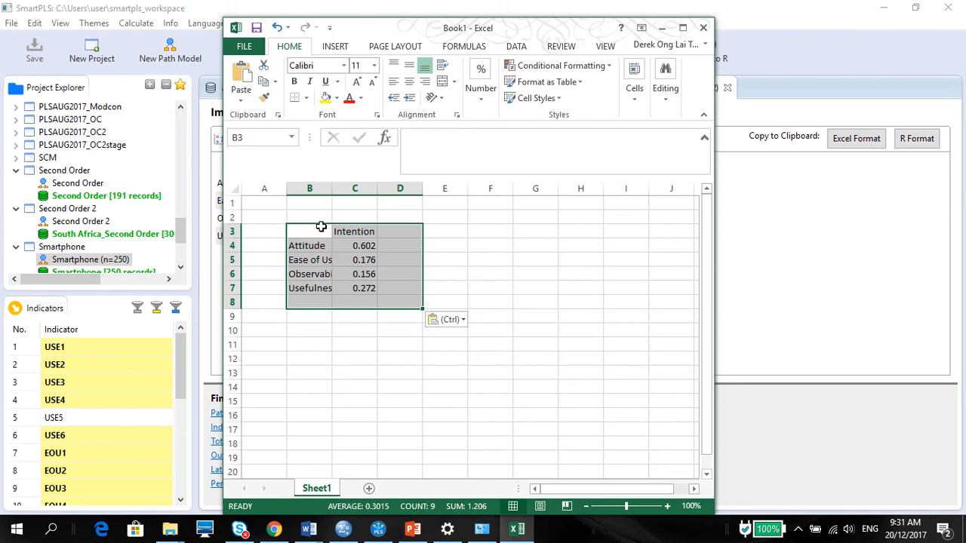
# Rename the C3 heading to 'Importance (Total Effect)'.
pyautogui.click(353, 231)
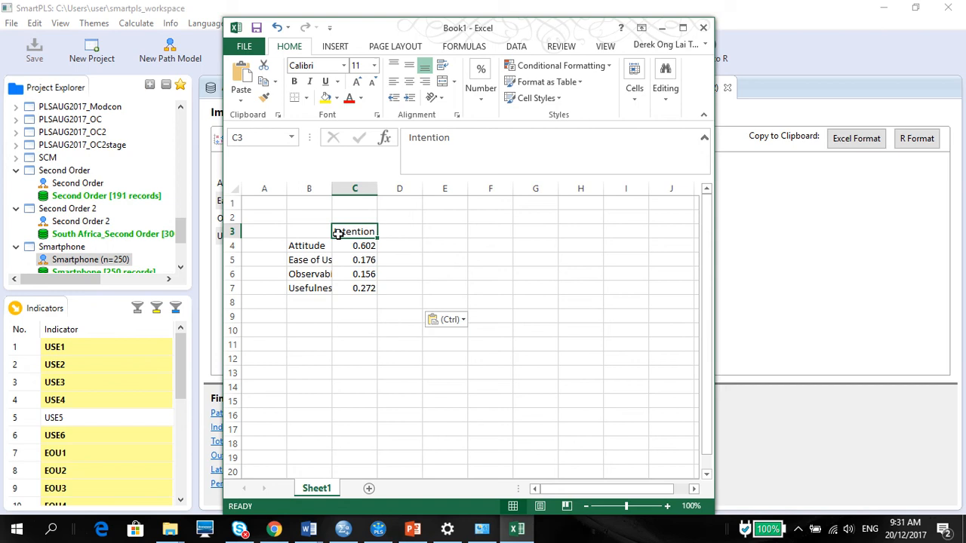
pyautogui.write('Im')
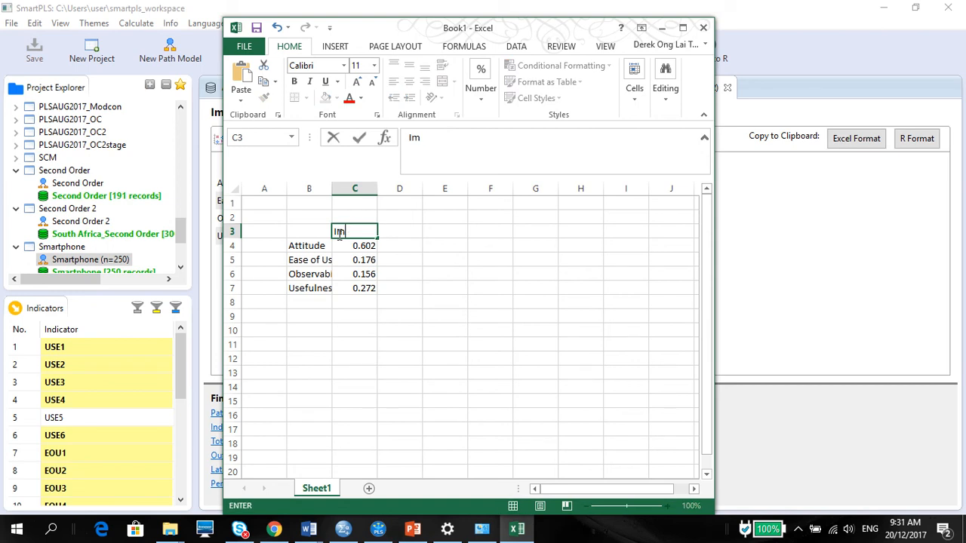
pyautogui.write('portance (')
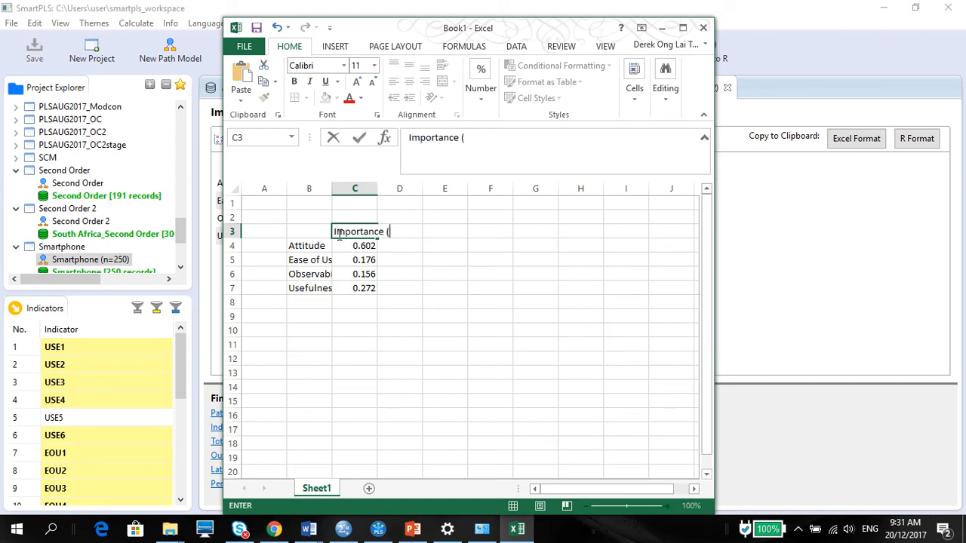
pyautogui.write('Total Eff')
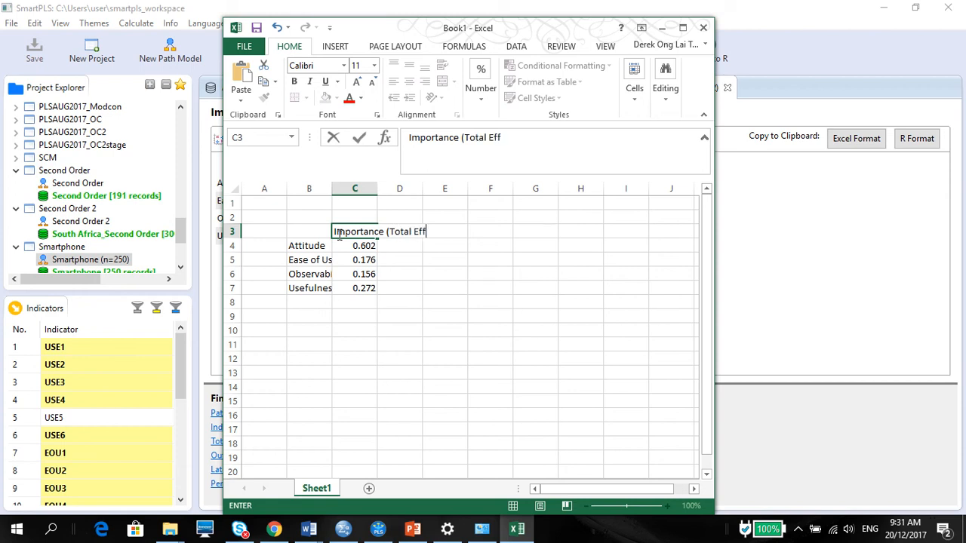
pyautogui.write('ect)')
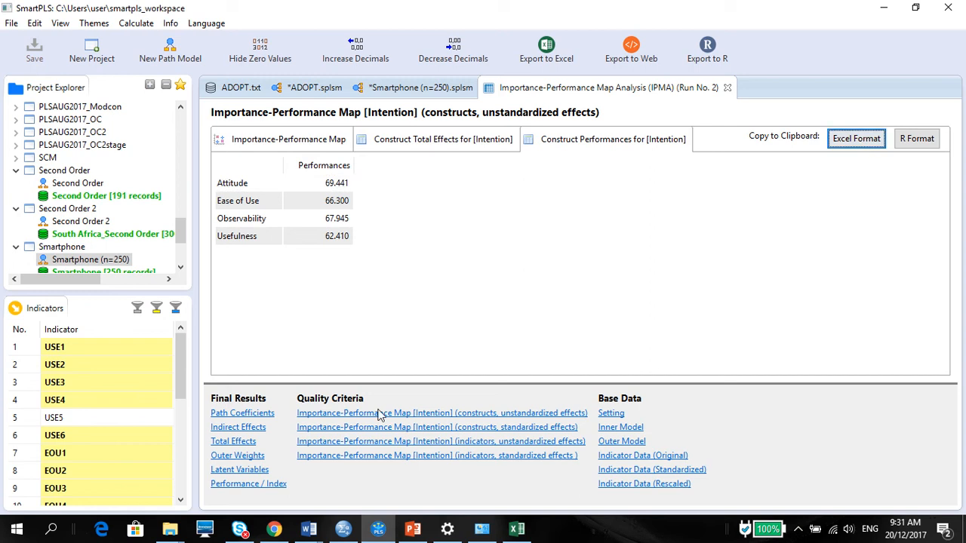
pyautogui.moveTo(378, 528)
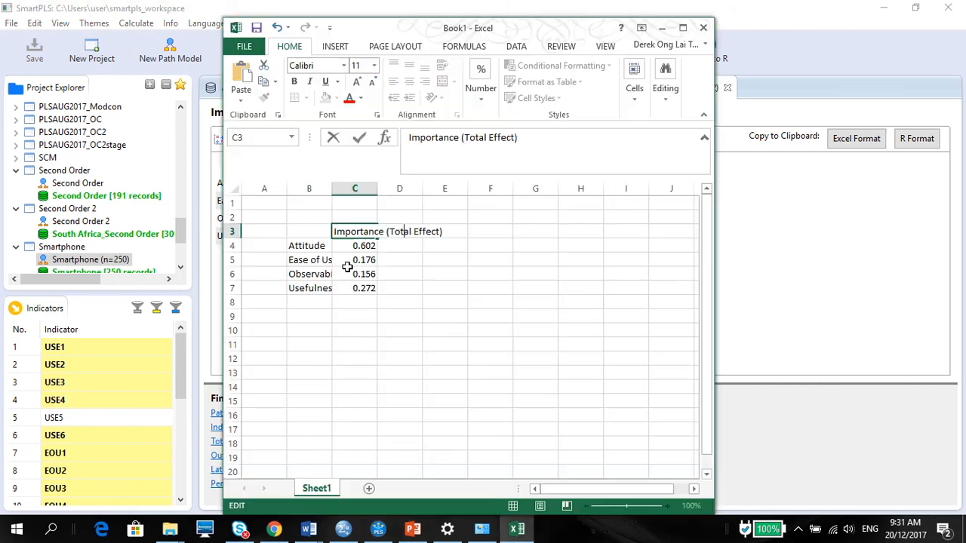
# Paste the construct performances at D3 and delete the duplicate construct names column.
pyautogui.click(400, 245)
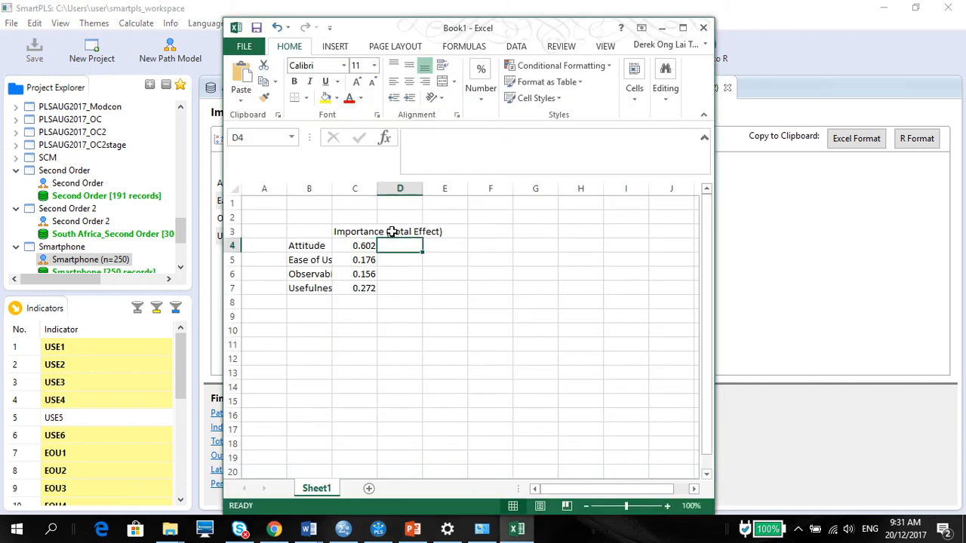
pyautogui.click(399, 231)
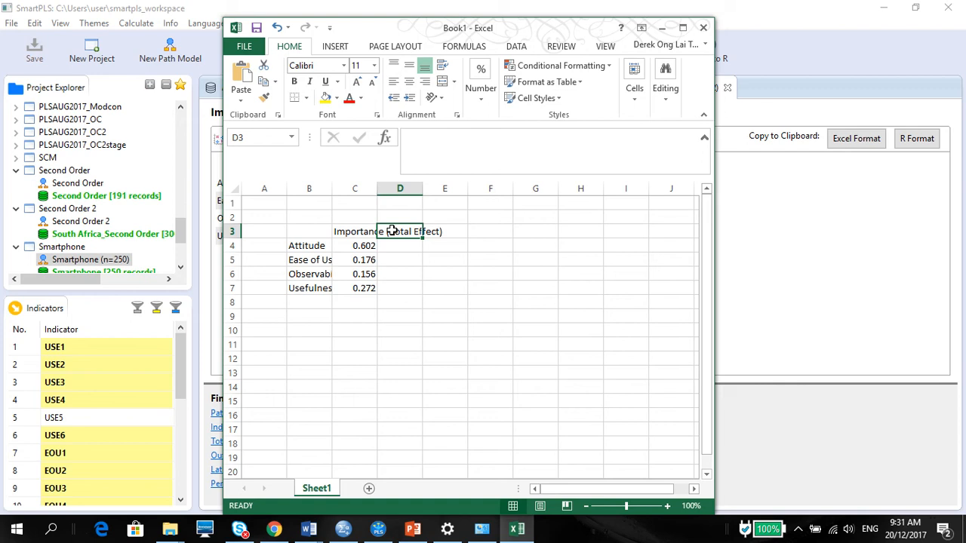
pyautogui.press('ctrl+v')
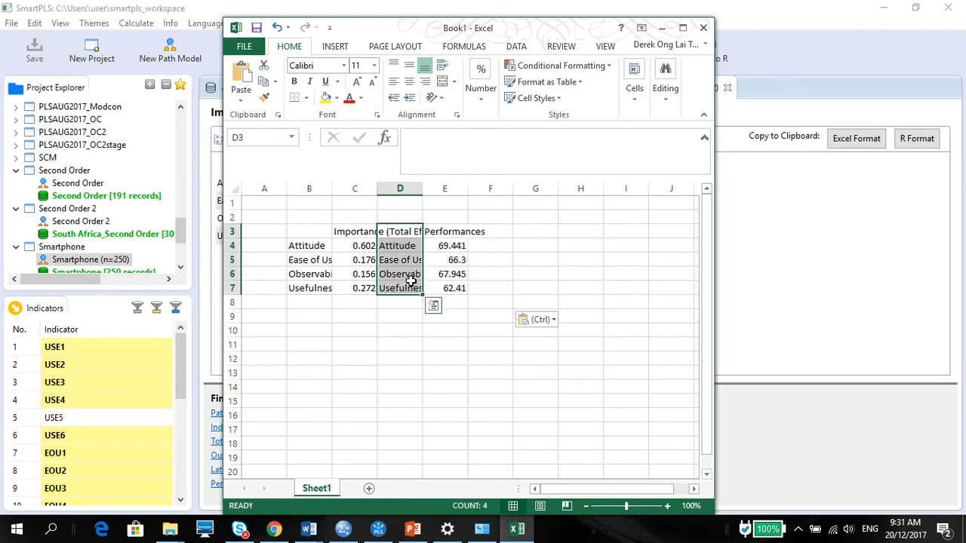
pyautogui.click(399, 188)
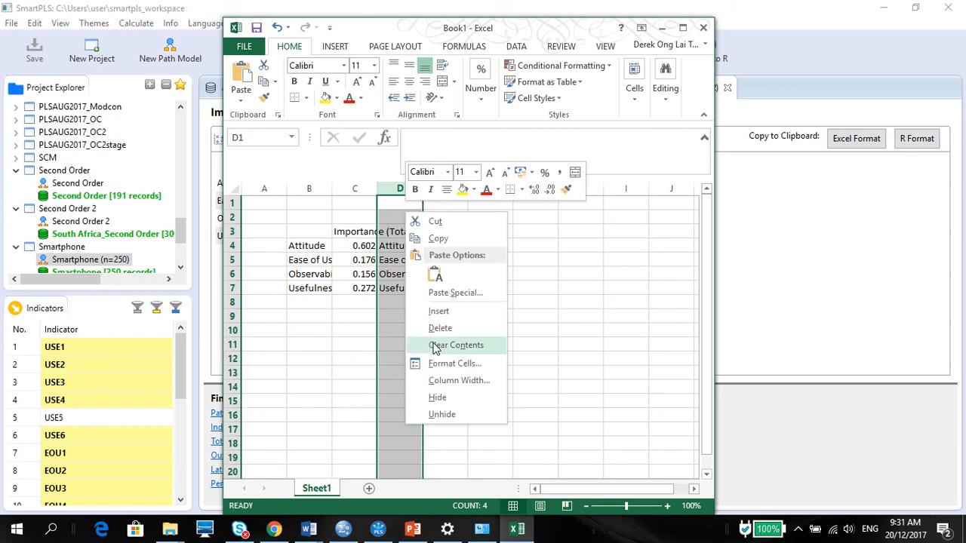
pyautogui.click(456, 345)
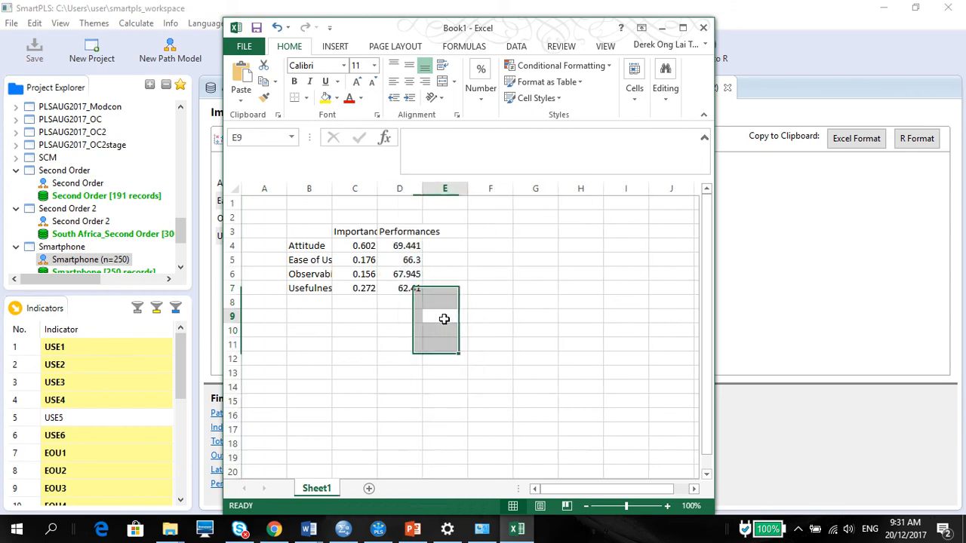
pyautogui.click(309, 316)
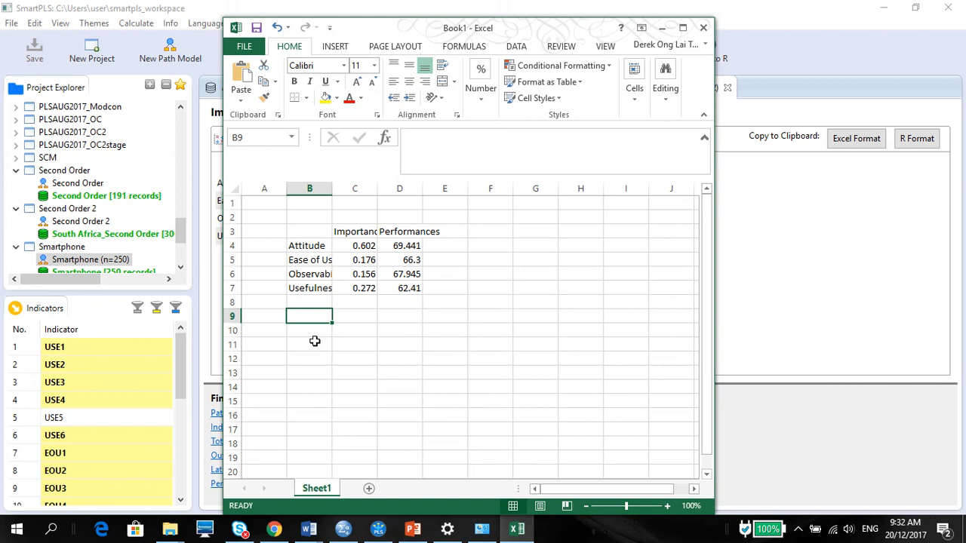
pyautogui.moveTo(422, 526)
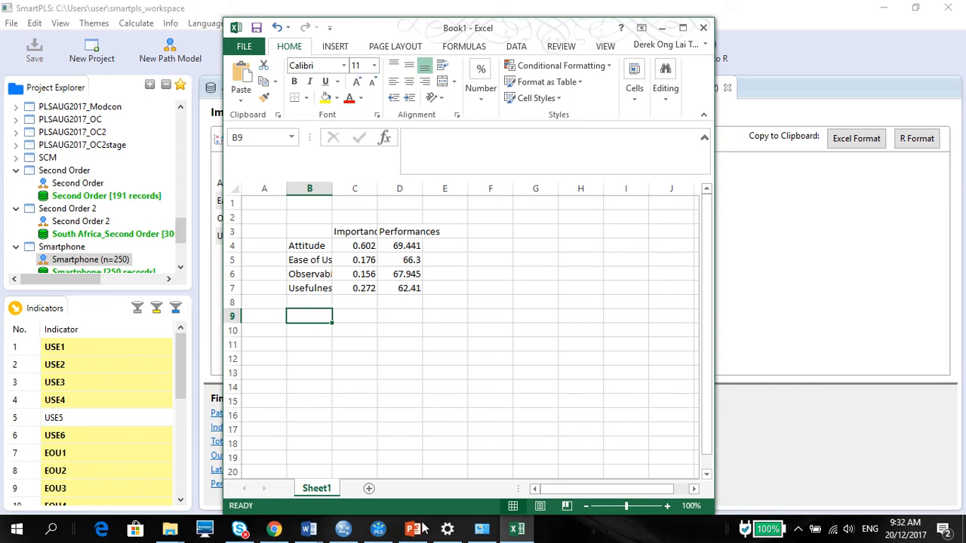
# Show PowerPoint slide 107, Use IPMA, and select its Performance Index note.
pyautogui.click(411, 528)
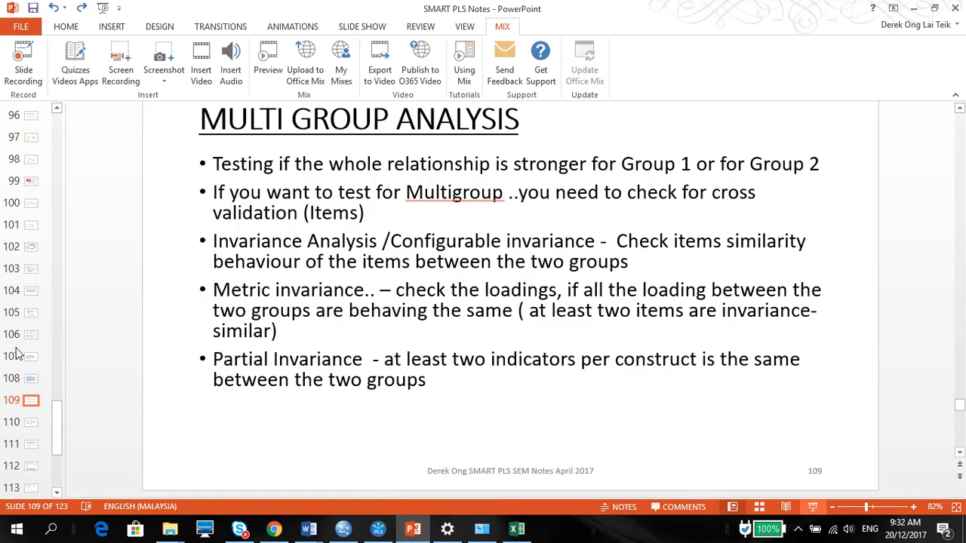
pyautogui.click(22, 355)
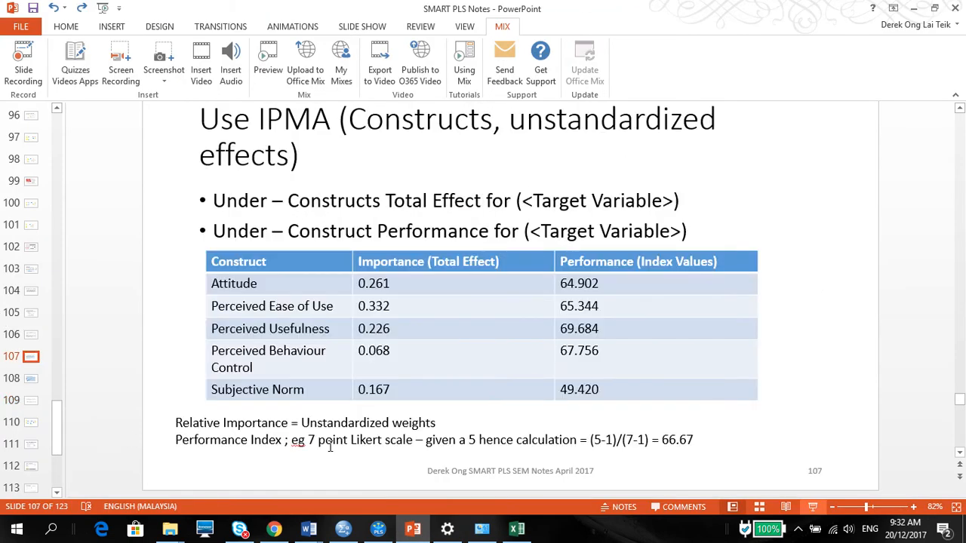
pyautogui.click(305, 440)
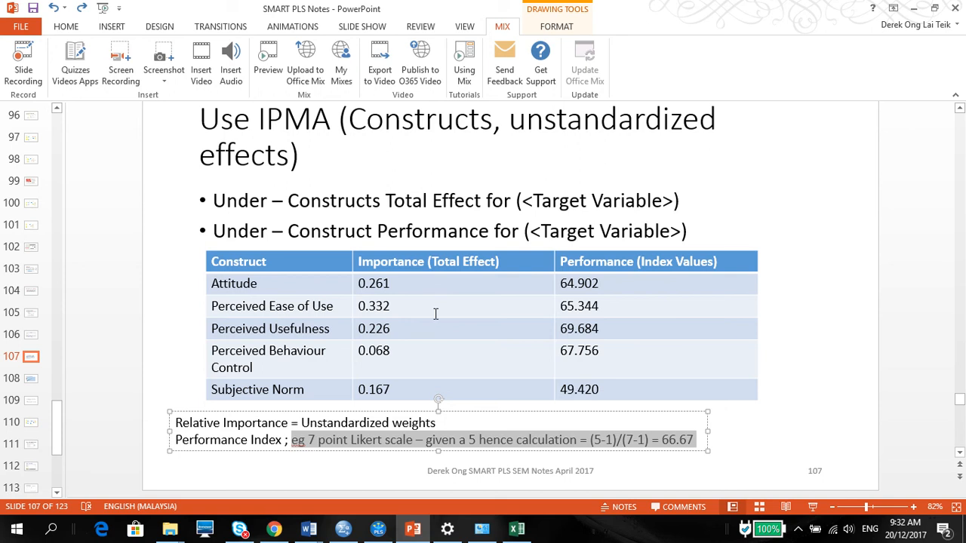
pyautogui.moveTo(432, 295)
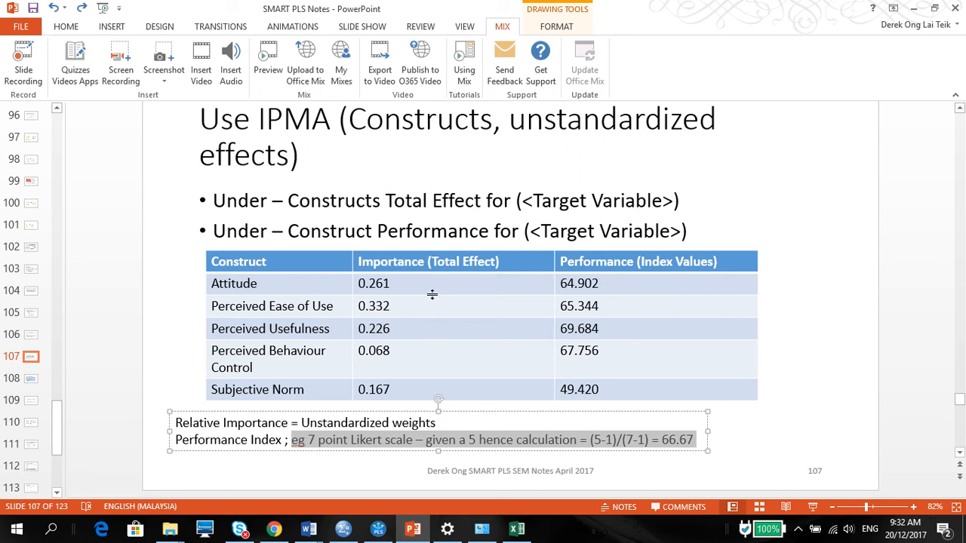
pyautogui.moveTo(452, 303)
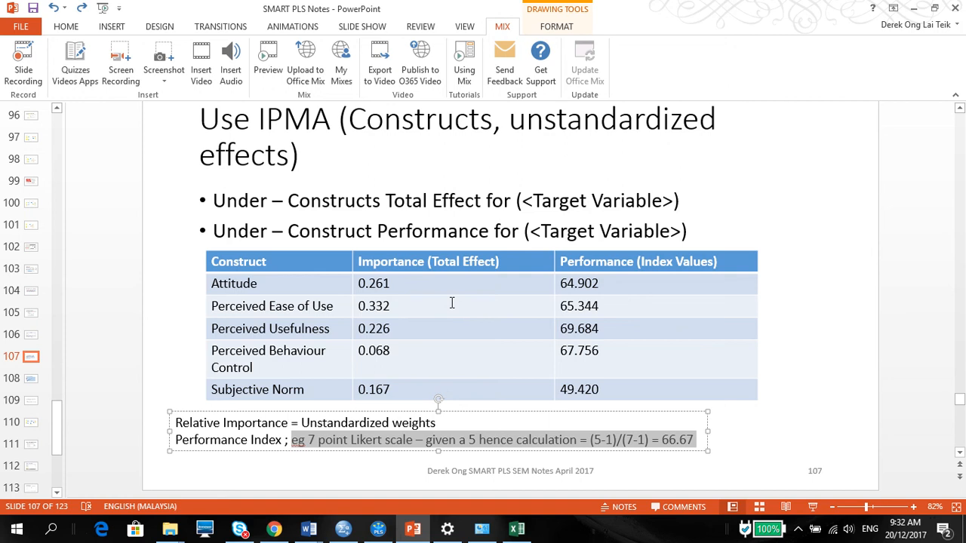
pyautogui.moveTo(594, 317)
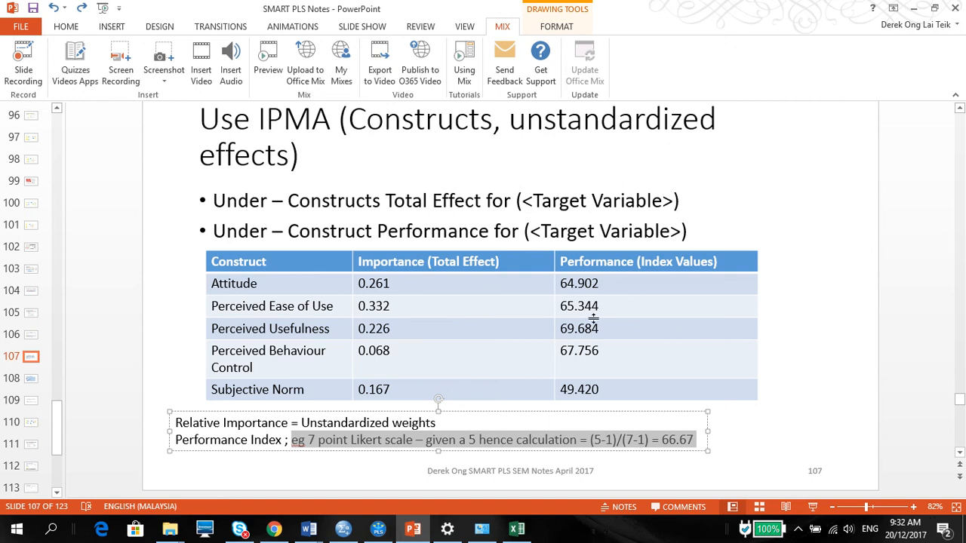
# Enter 'Construct' as the B3 column header in Excel.
pyautogui.click(516, 528)
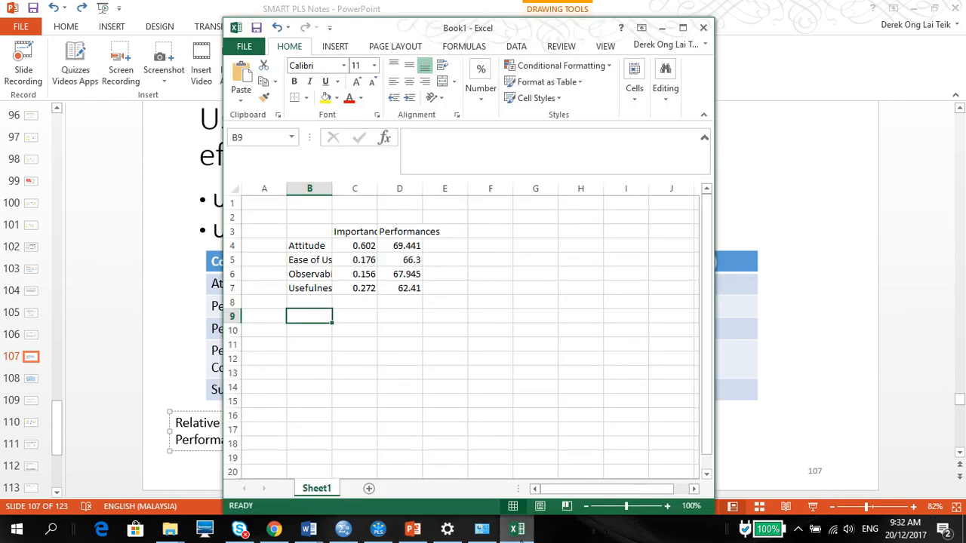
pyautogui.click(307, 245)
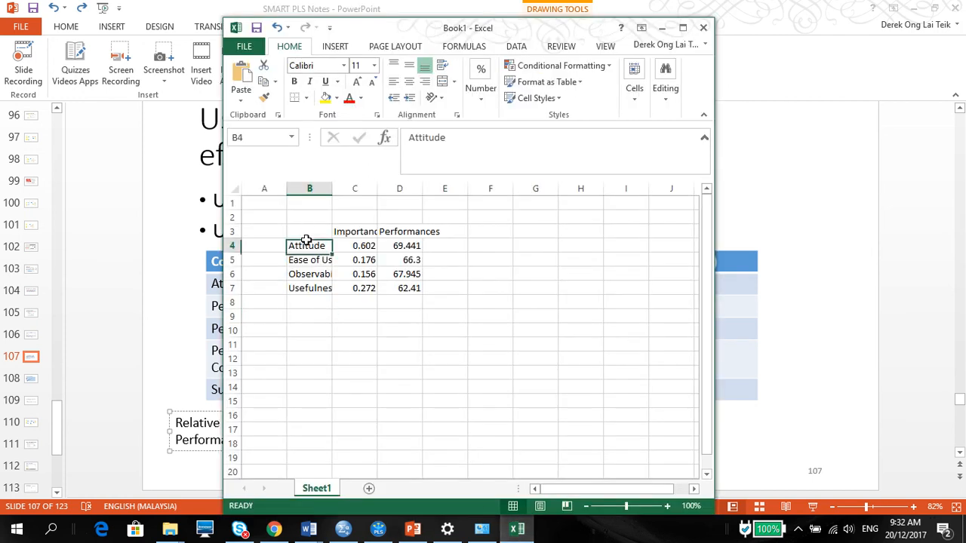
pyautogui.click(308, 231)
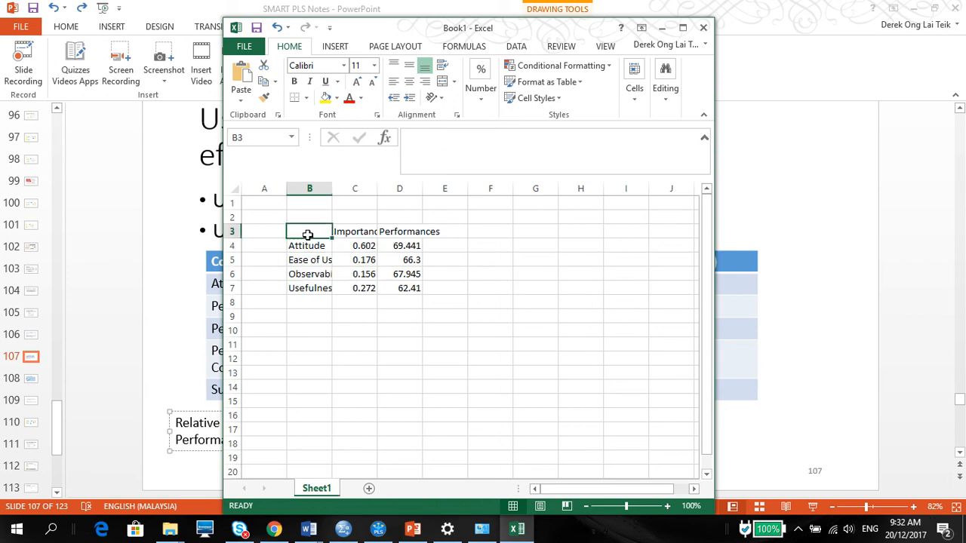
pyautogui.doubleClick(309, 230)
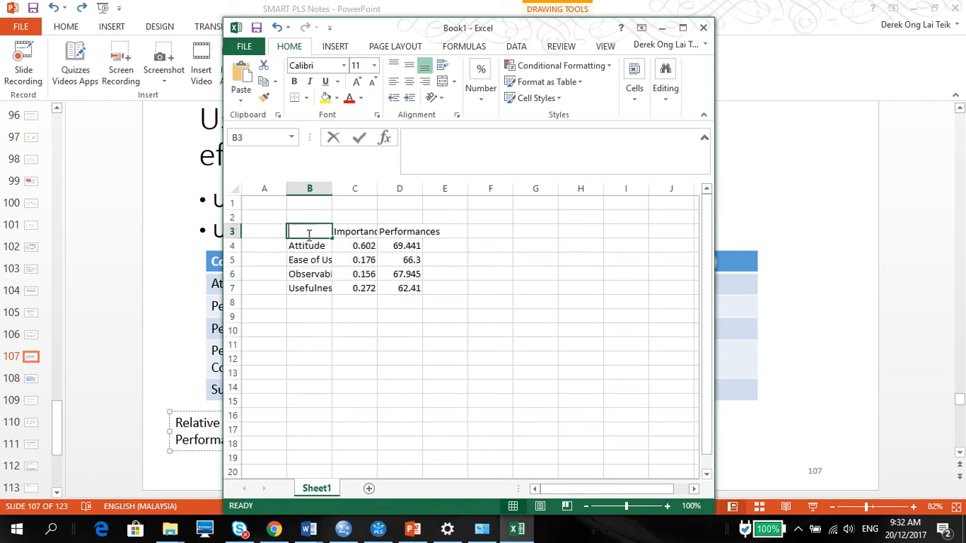
pyautogui.write('Construct')
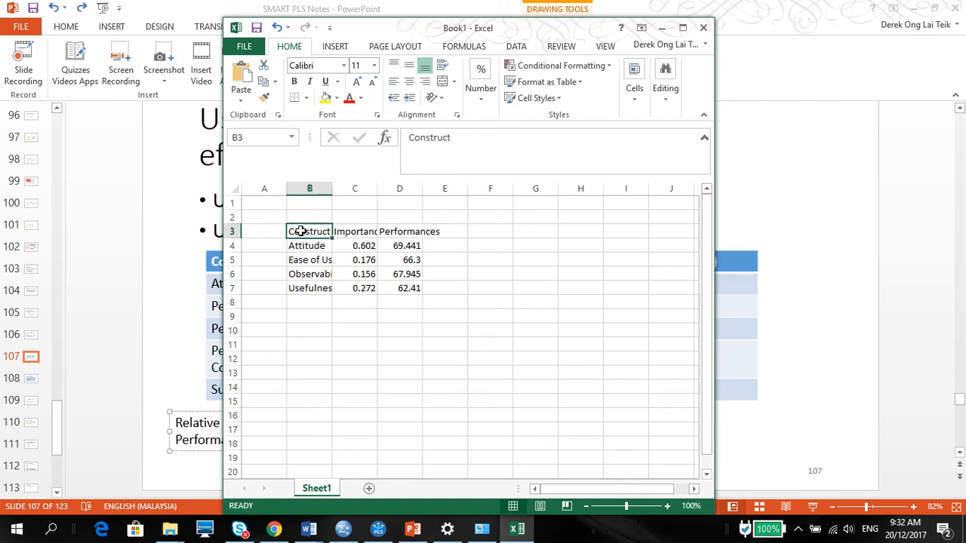
# Copy the whole B3:D7 importance-performance table.
pyautogui.moveTo(309, 231); pyautogui.dragTo(419, 288)
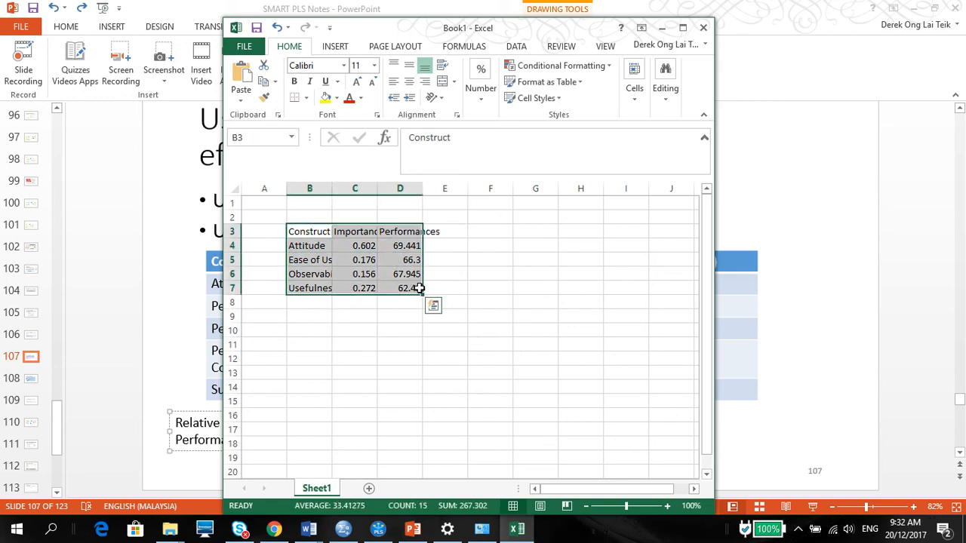
pyautogui.press('ctrl+c')
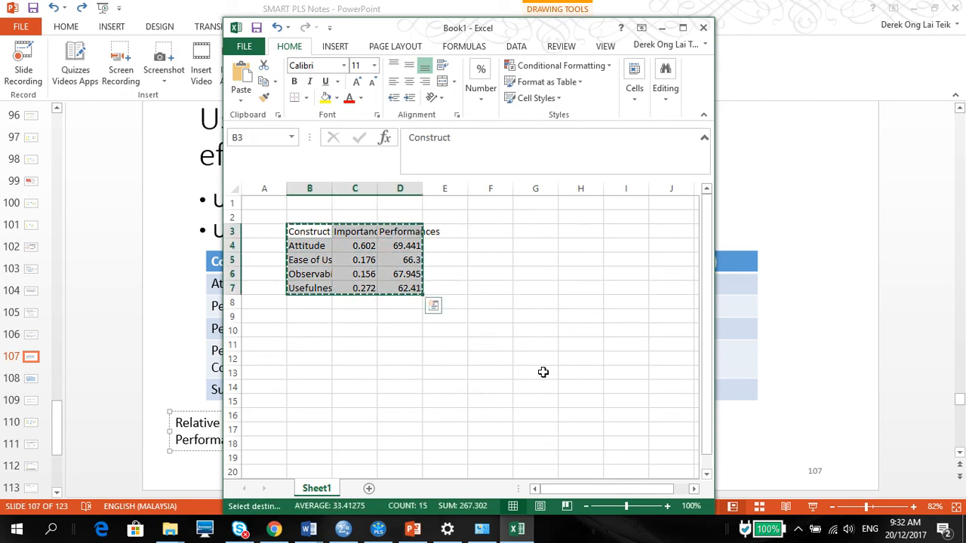
pyautogui.click(703, 28)
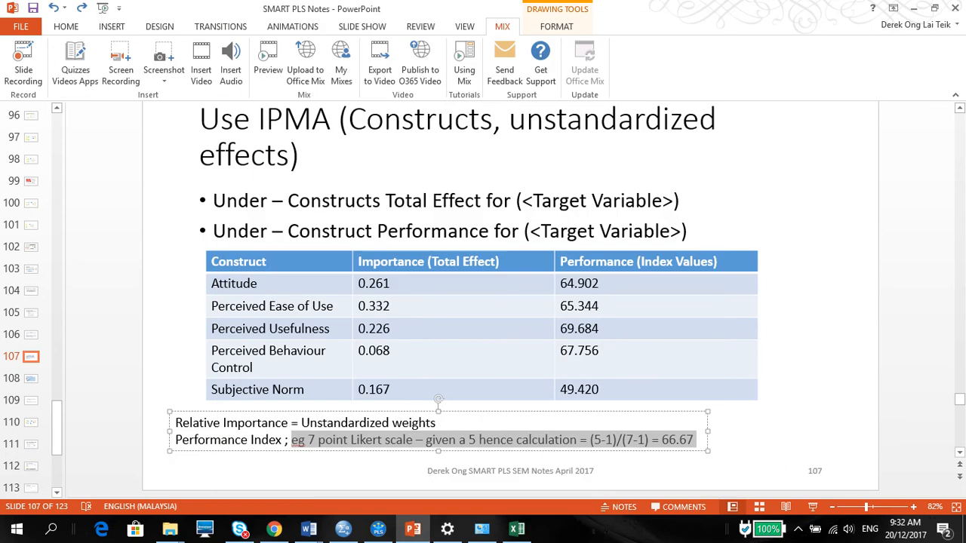
pyautogui.moveTo(308, 528)
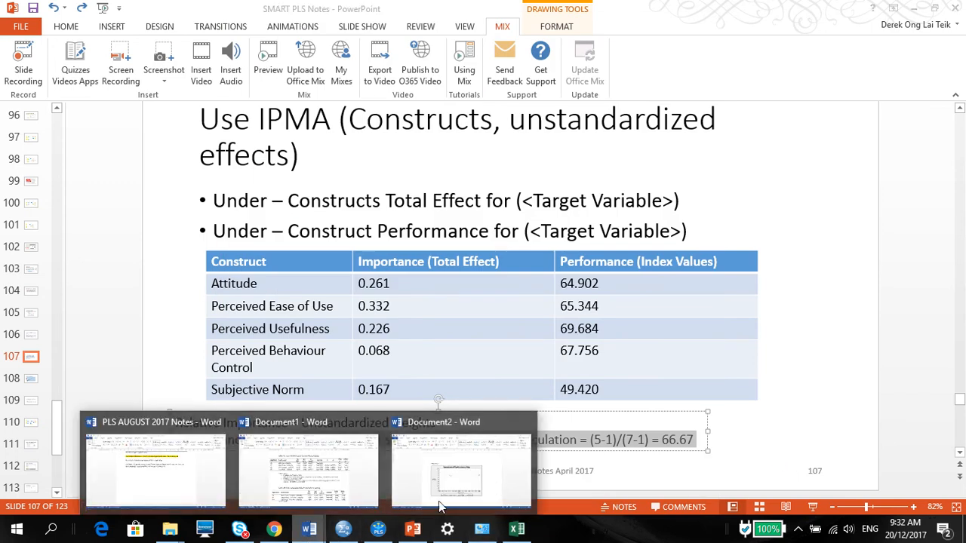
# Paste the importance-performance table into Document2 beneath the IPMA chart.
pyautogui.click(461, 468)
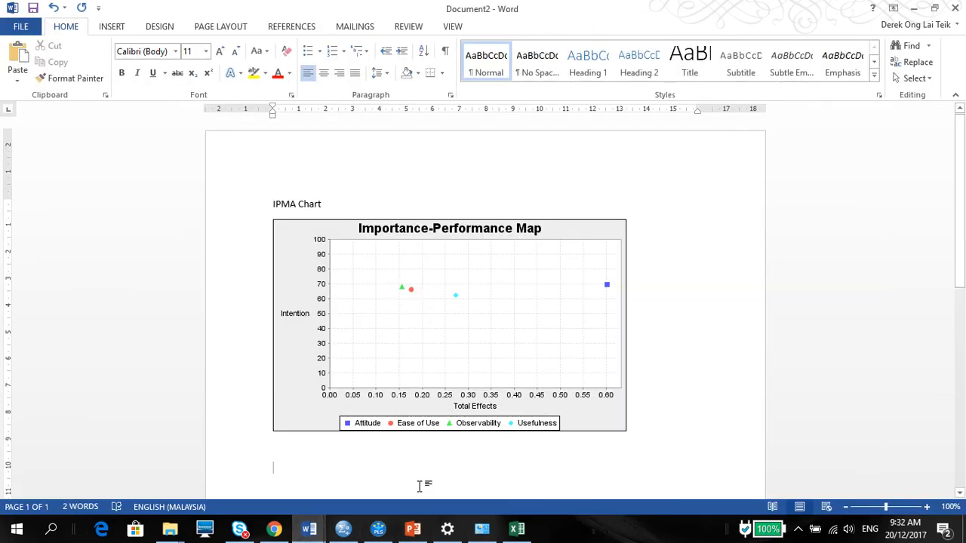
pyautogui.press('ctrl+v')
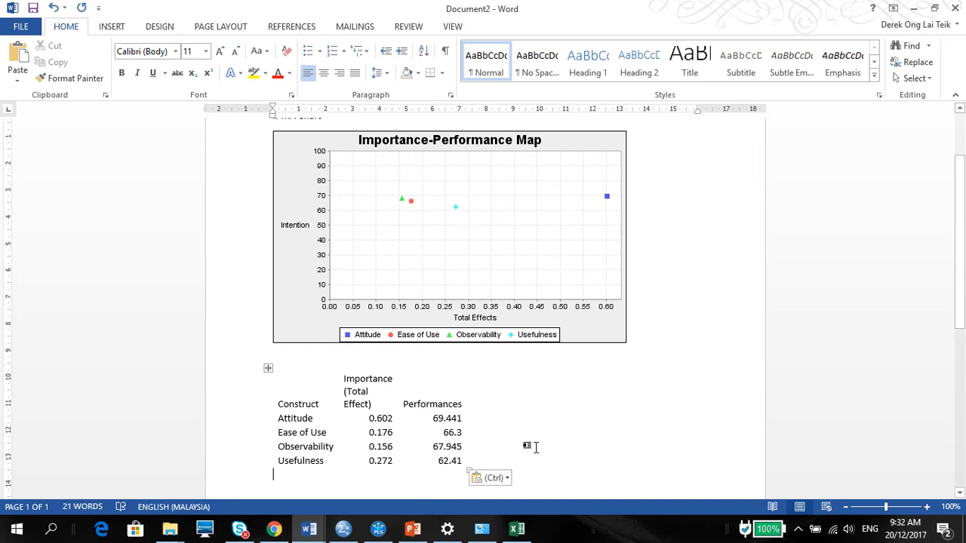
pyautogui.moveTo(383, 446)
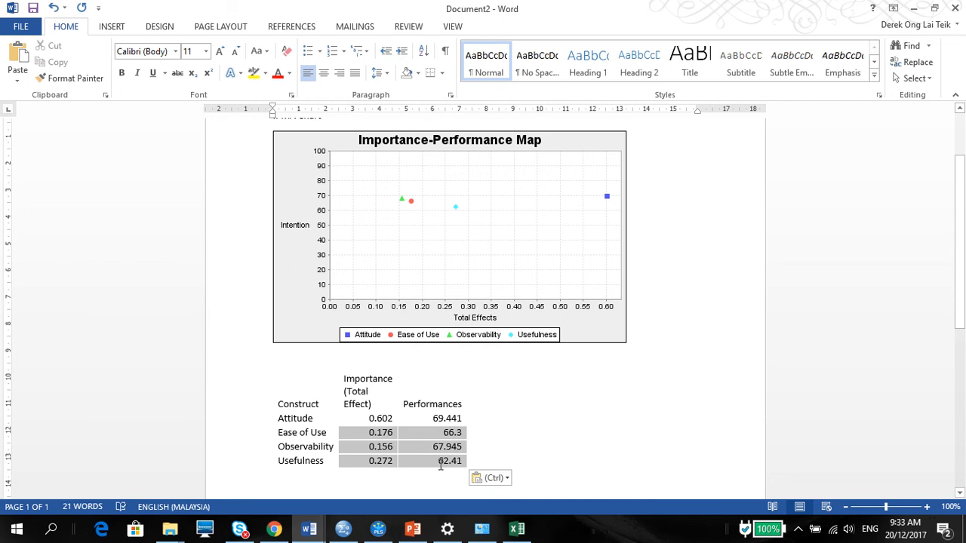
pyautogui.click(449, 461)
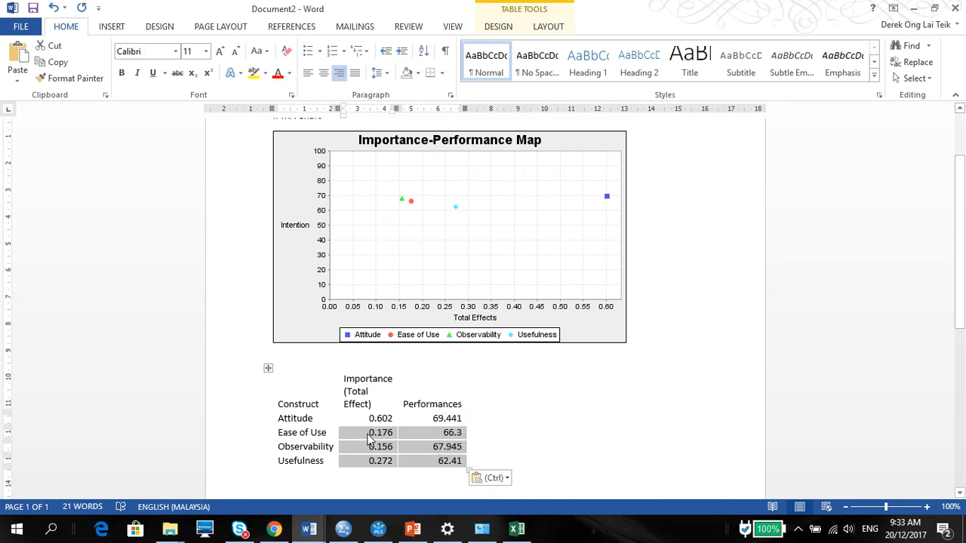
pyautogui.moveTo(370, 455)
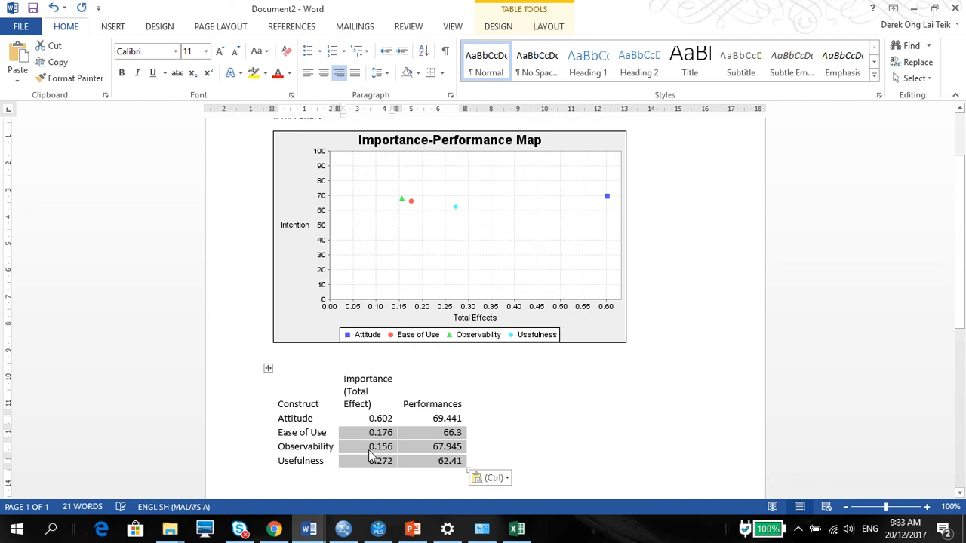
pyautogui.moveTo(374, 470)
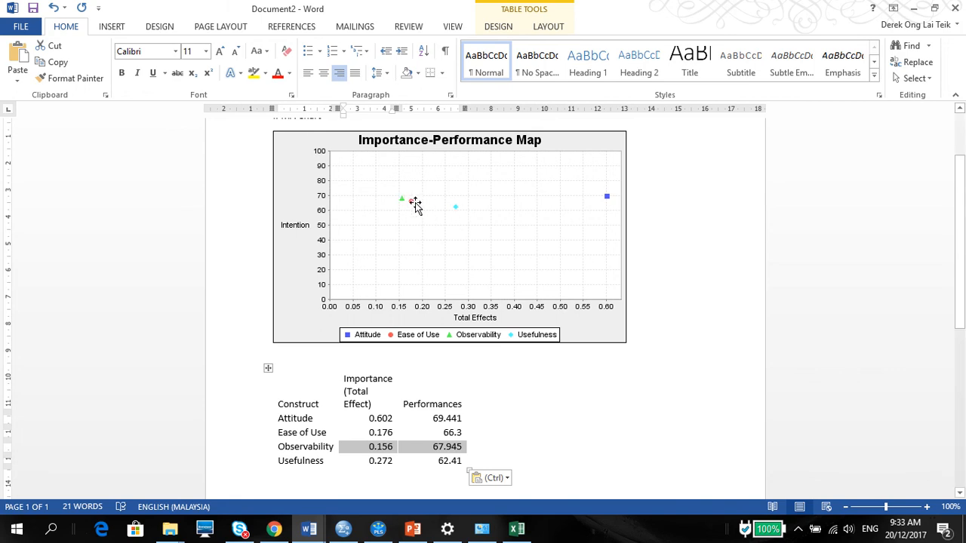
pyautogui.moveTo(604, 159)
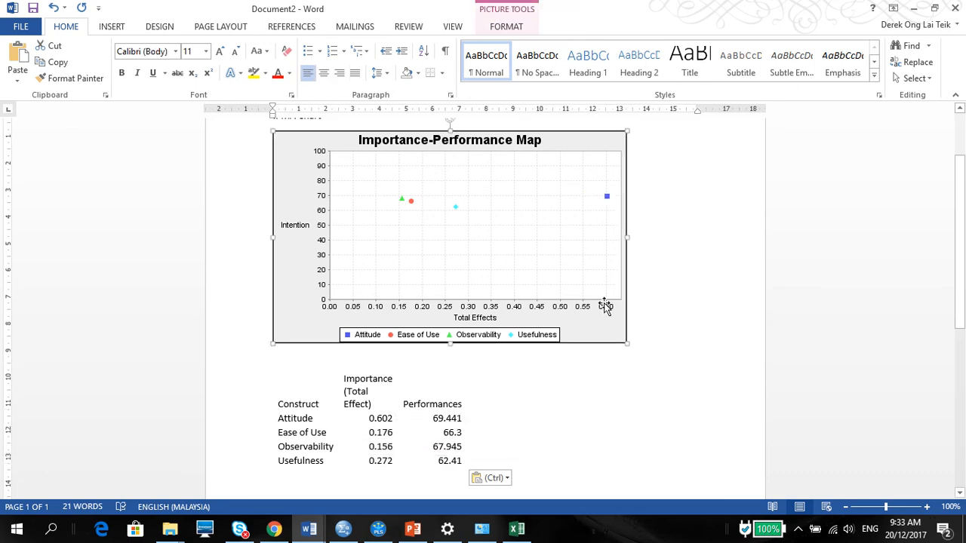
pyautogui.moveTo(587, 283)
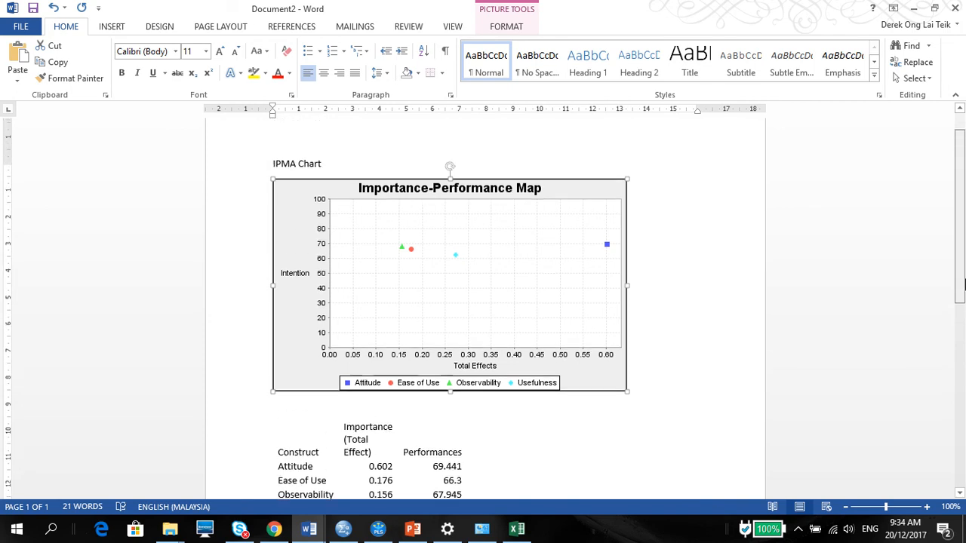
pyautogui.scroll(3)
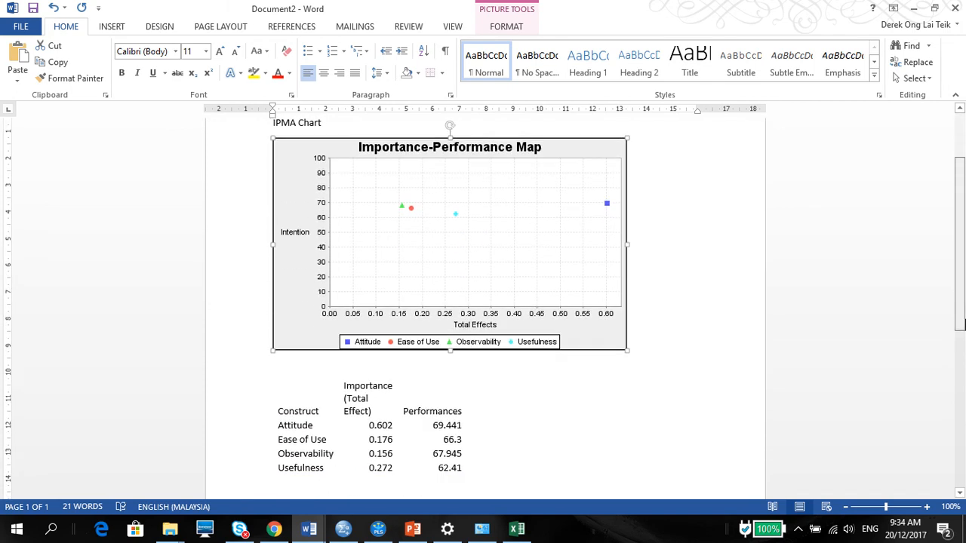